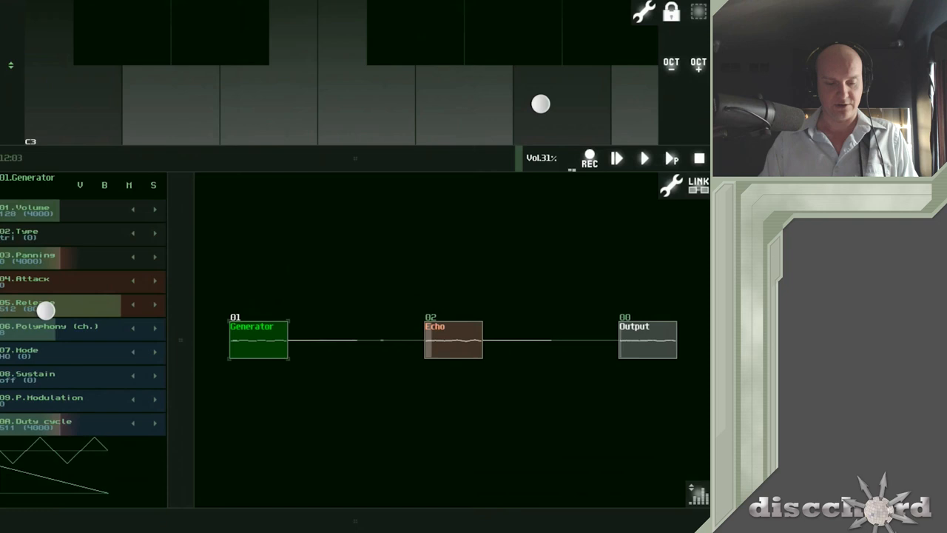
# Step: Open SunVox's main menu over the Generator–Echo–Output patch
pyautogui.click(643, 157)
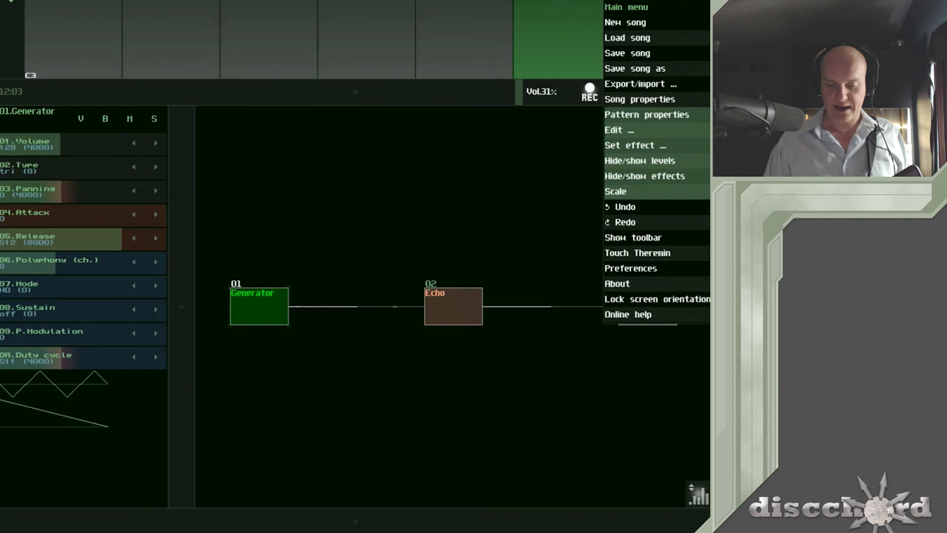
# Step: In Preferences, keep the MIDI keyboard channel at Any, then close Preferences
pyautogui.click(631, 268)
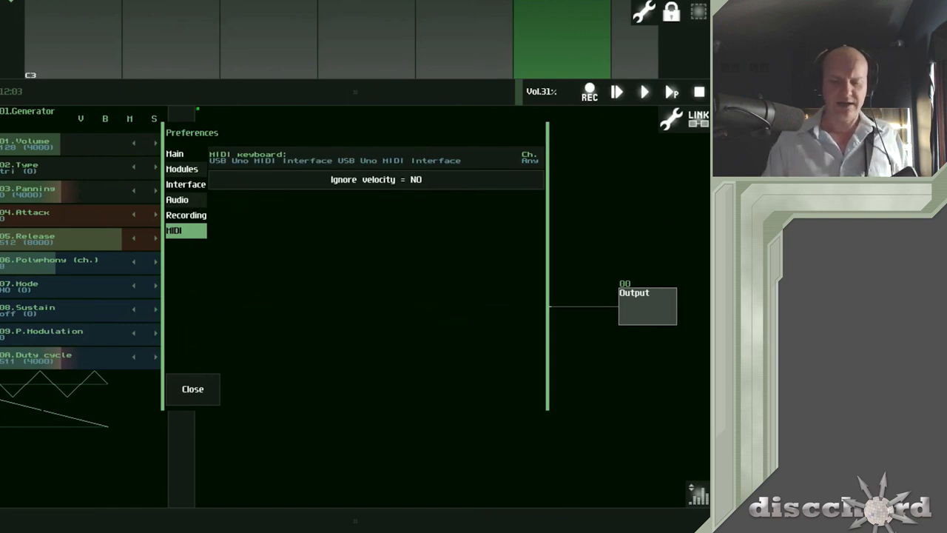
pyautogui.click(528, 155)
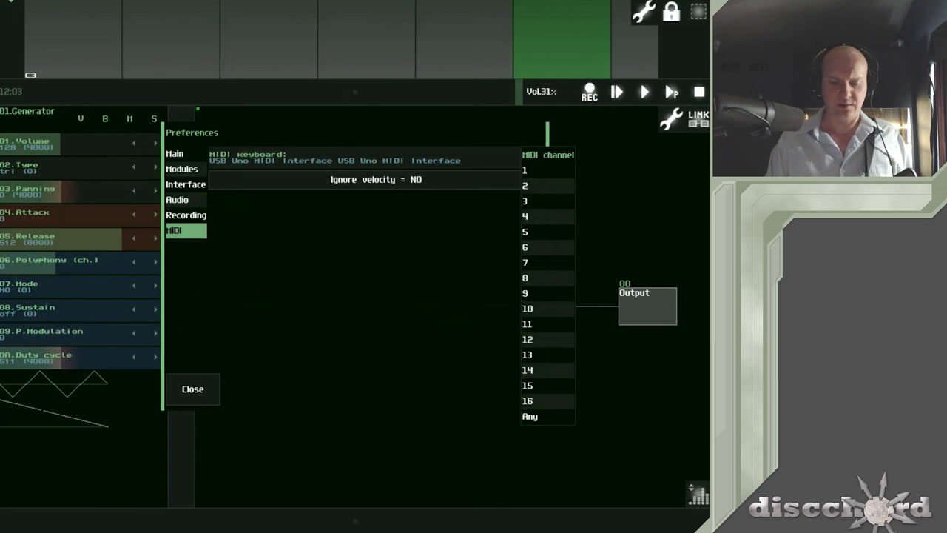
pyautogui.click(530, 416)
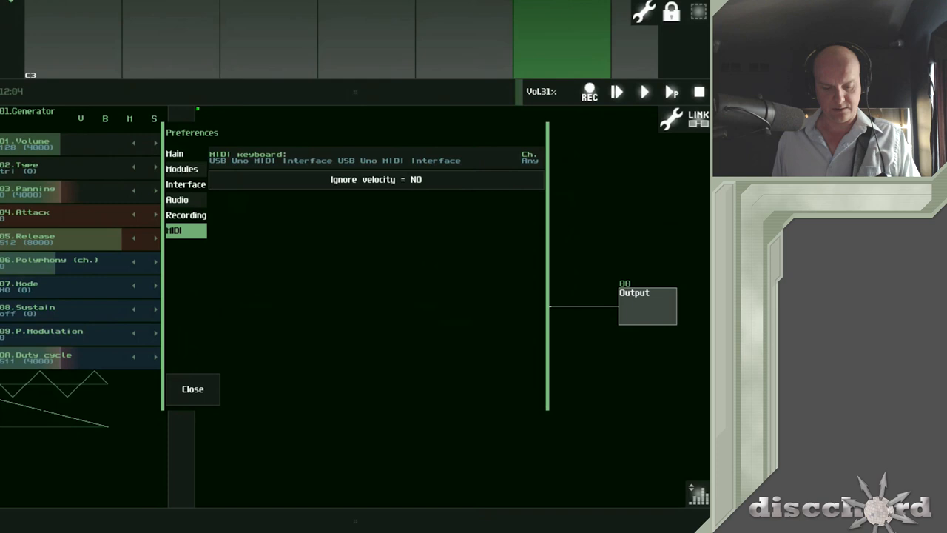
pyautogui.click(192, 388)
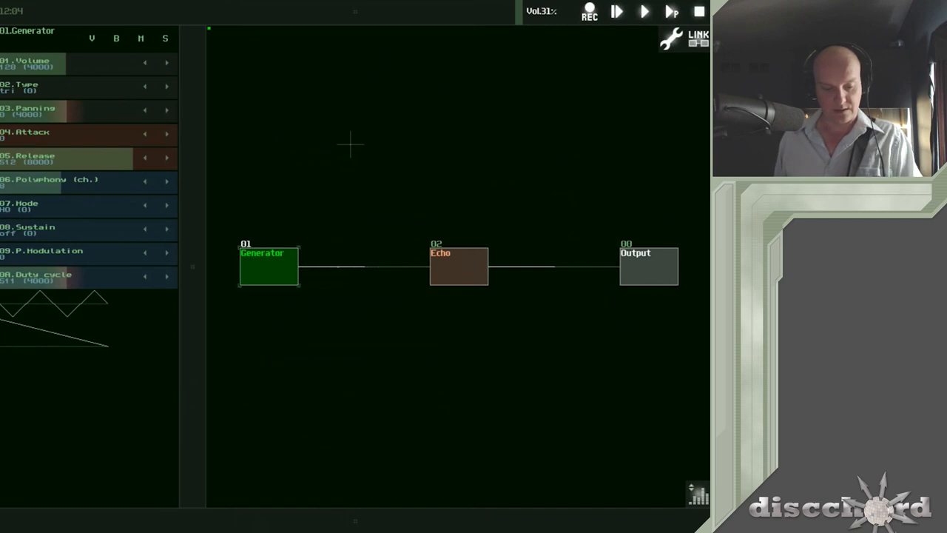
# Step: Cycle the Generator's Type parameter from triangle to dirty (4)
pyautogui.click(166, 86)
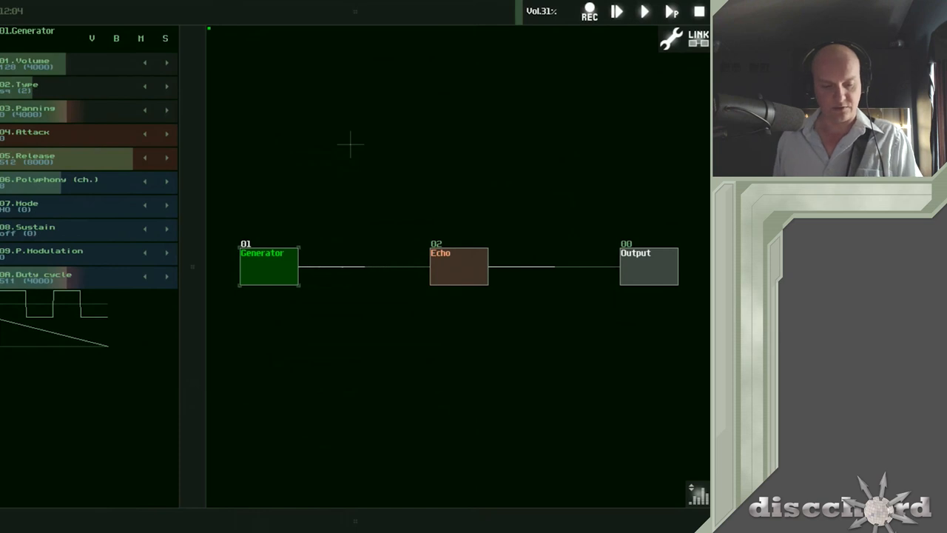
pyautogui.click(166, 86)
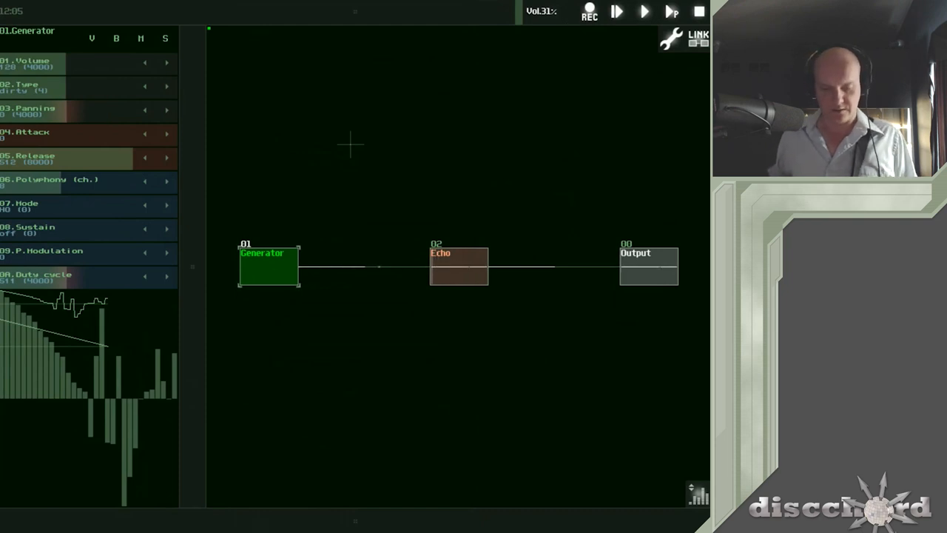
pyautogui.moveTo(452, 318)
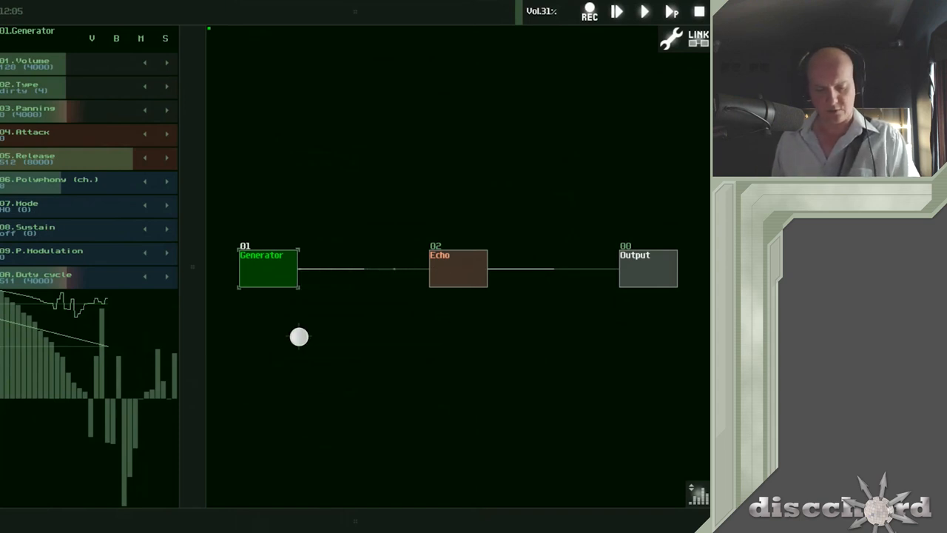
# Step: Add a square-wave Analog generator into Output, with lowered duty cycle and volume
pyautogui.doubleClick(299, 338)
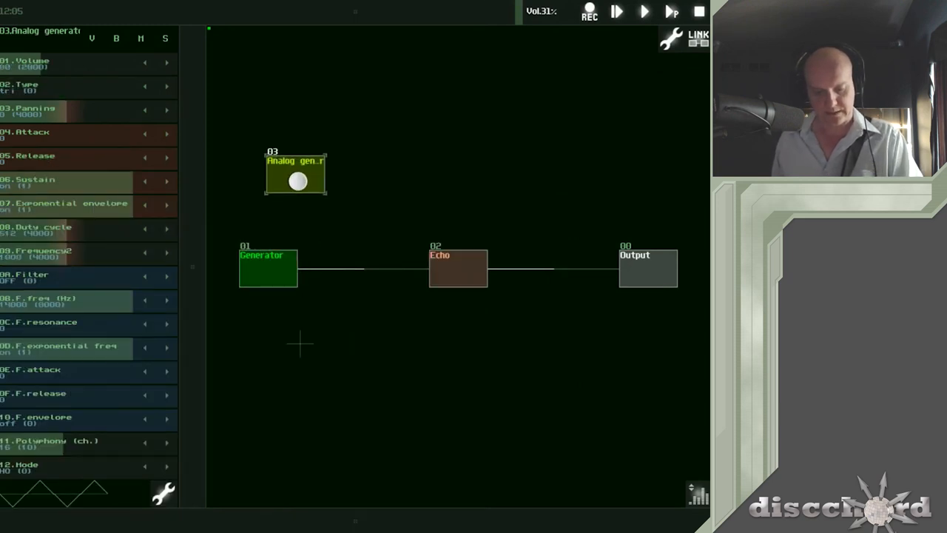
pyautogui.moveTo(296, 181); pyautogui.dragTo(648, 268)
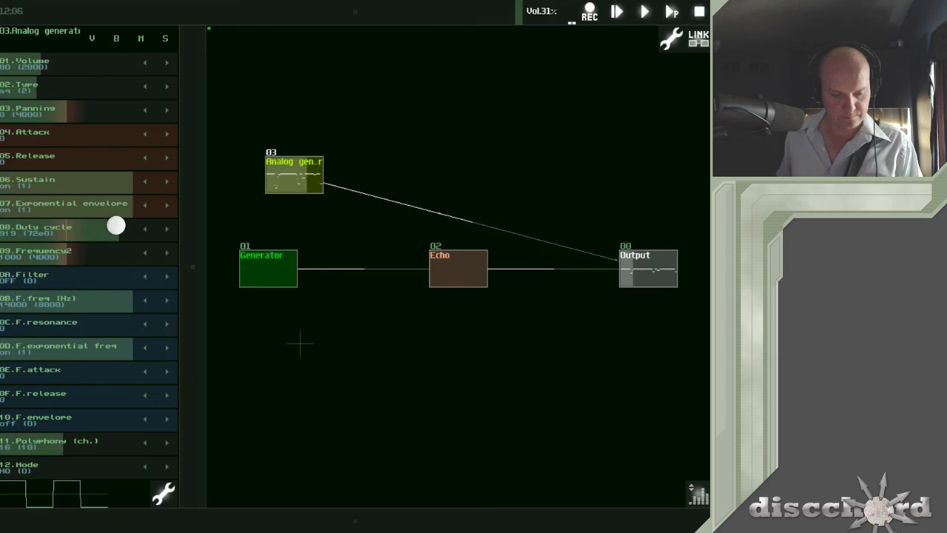
pyautogui.moveTo(116, 226); pyautogui.dragTo(83, 228)
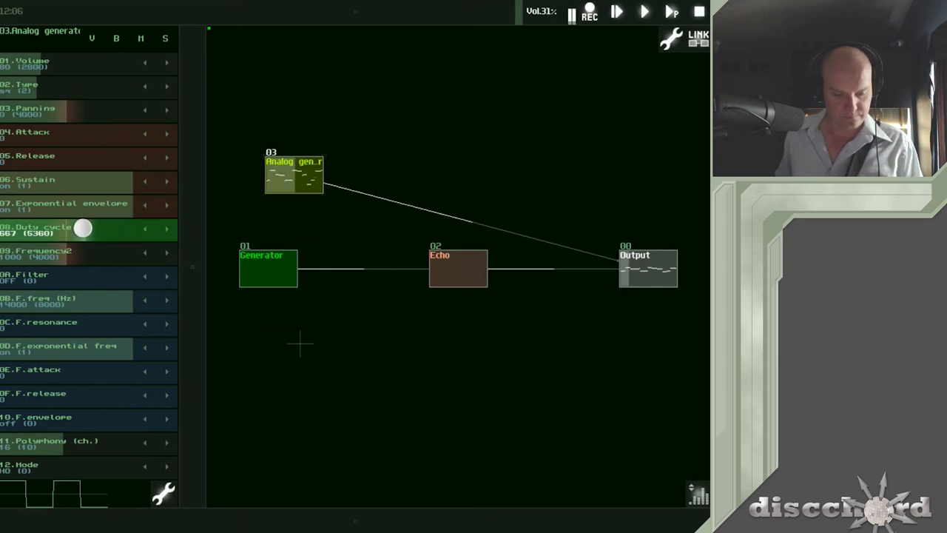
pyautogui.moveTo(83, 228); pyautogui.dragTo(74, 227)
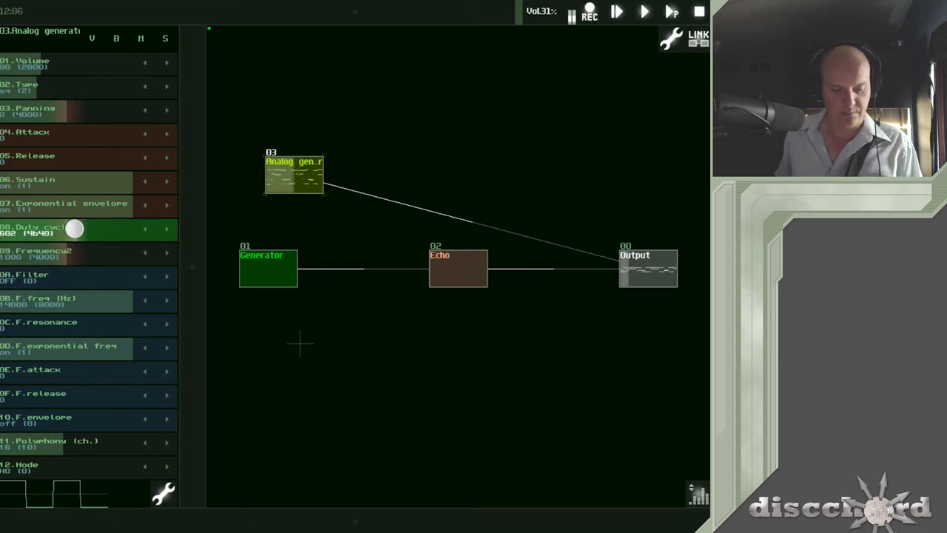
pyautogui.moveTo(74, 230); pyautogui.dragTo(66, 229)
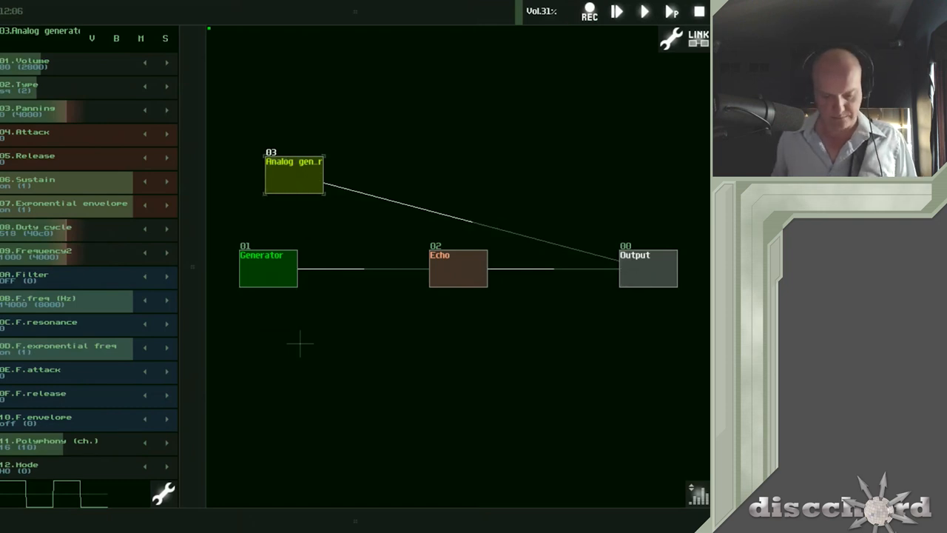
pyautogui.moveTo(294, 174); pyautogui.dragTo(390, 186)
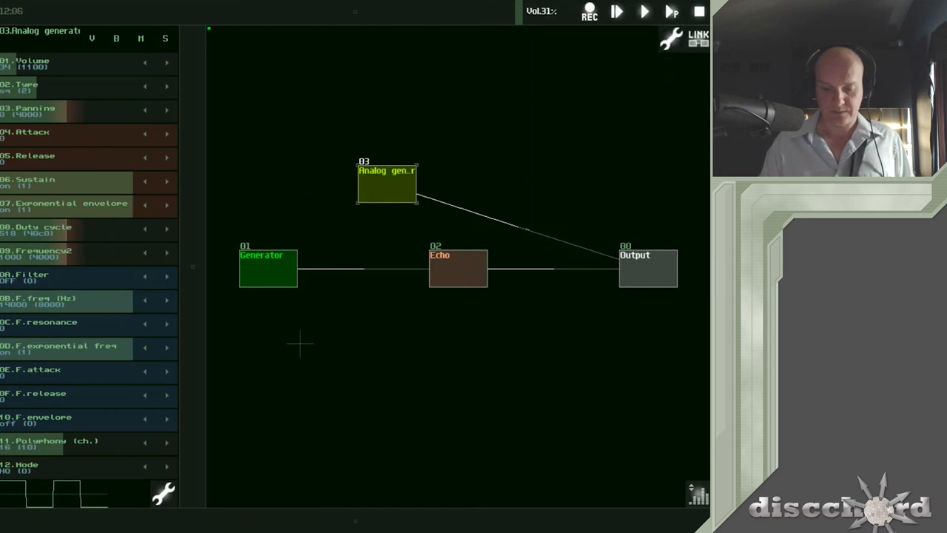
# Step: Clone the Analog generator, place the copy, and move the Generator right
pyautogui.click(300, 342)
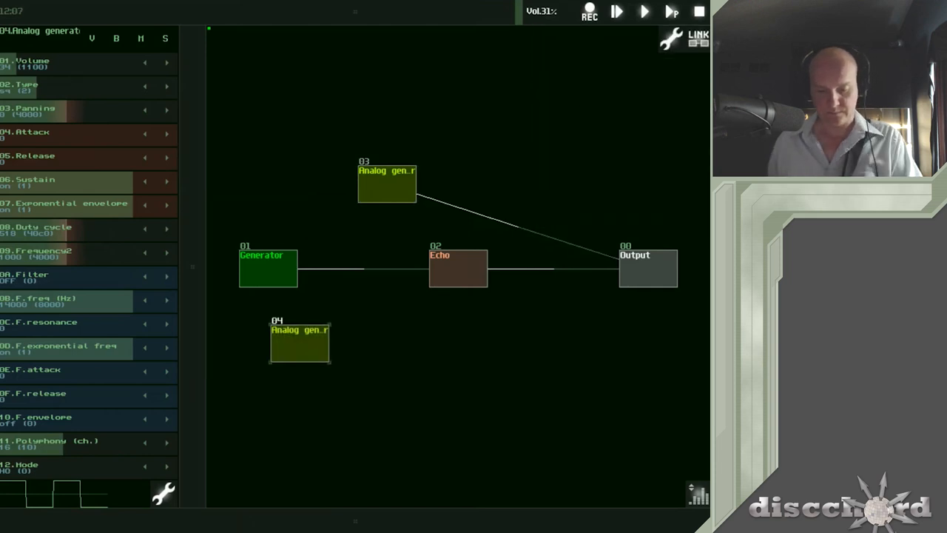
pyautogui.moveTo(387, 183); pyautogui.dragTo(363, 131)
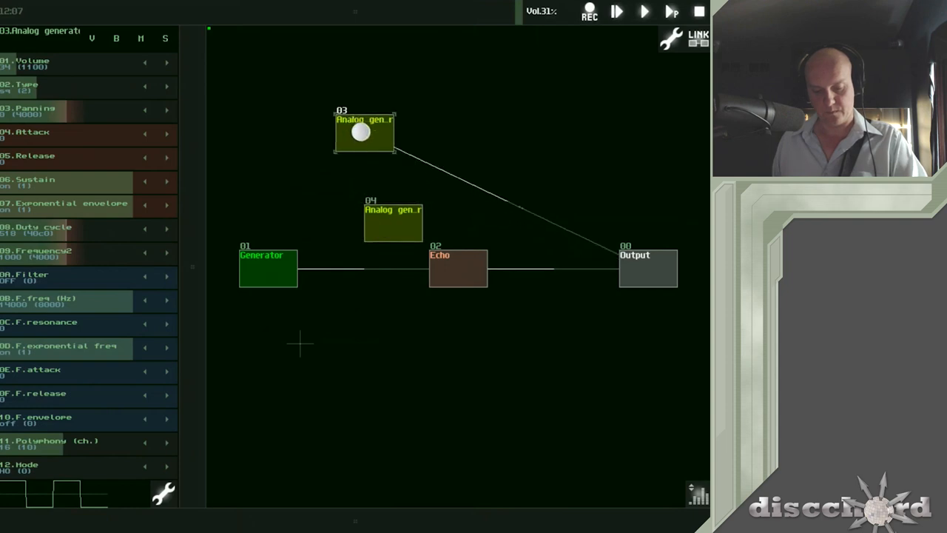
pyautogui.click(268, 268)
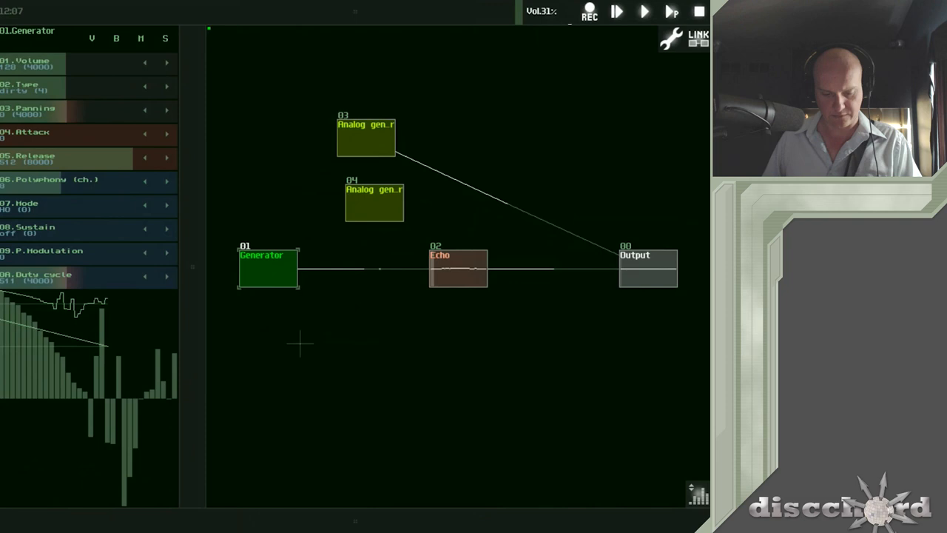
pyautogui.moveTo(268, 268); pyautogui.dragTo(331, 275)
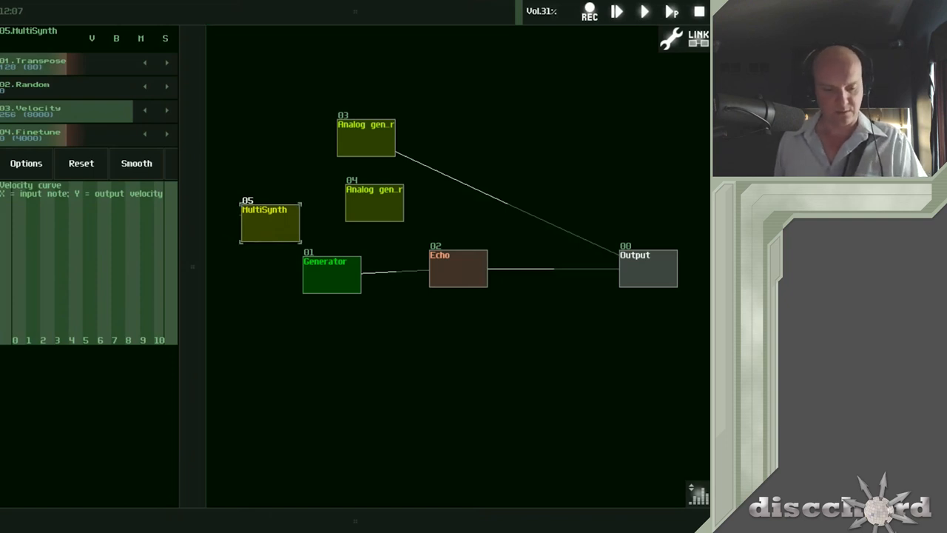
# Step: Lower the MultiSynth transpose to 116 and move it up-left toward the Generator
pyautogui.moveTo(140, 63); pyautogui.dragTo(140, 70)
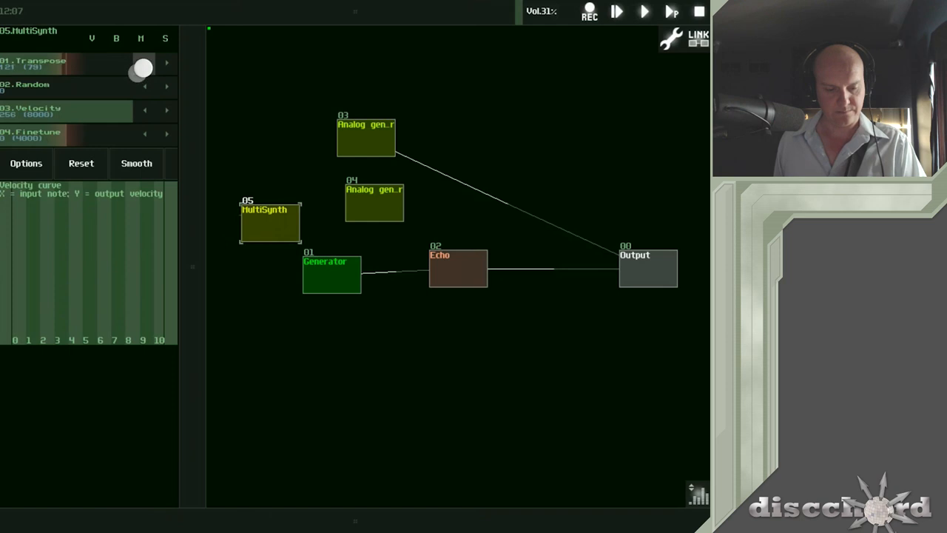
pyautogui.moveTo(142, 70); pyautogui.dragTo(136, 61)
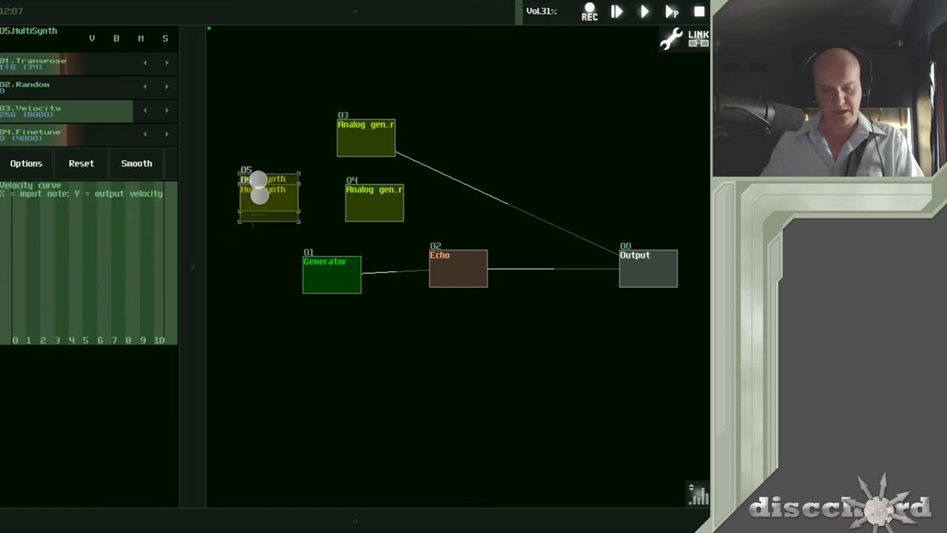
pyautogui.moveTo(269, 192); pyautogui.dragTo(261, 162)
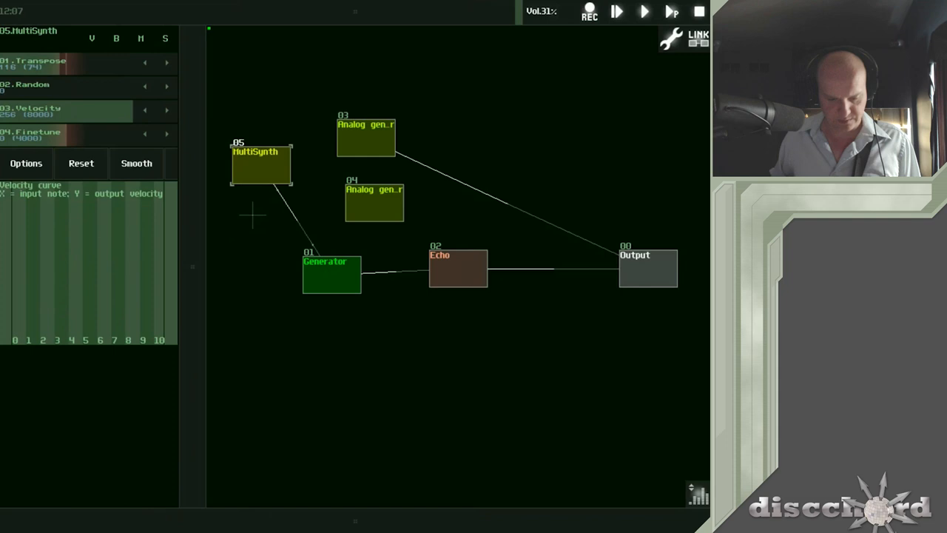
pyautogui.click(616, 12)
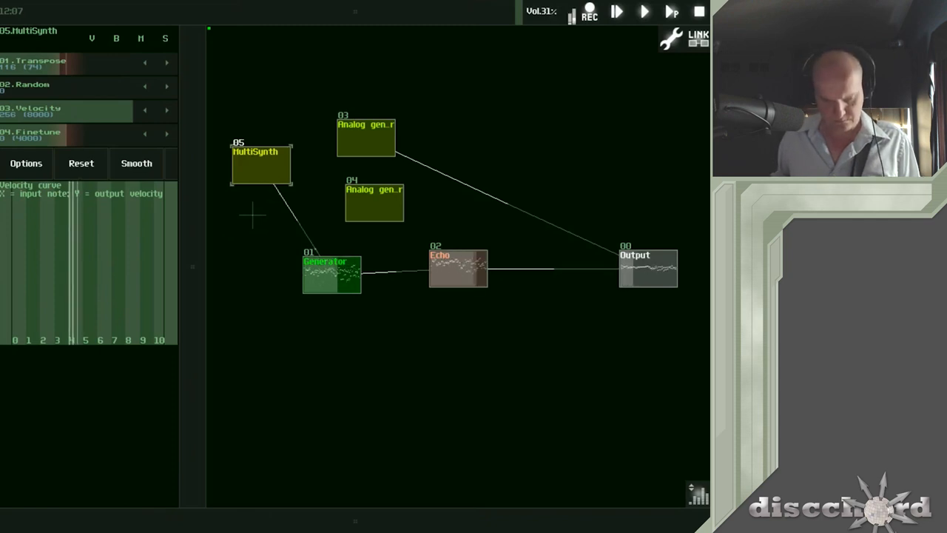
# Step: Link the MultiSynth to the first Analog generator (03)
pyautogui.click(331, 273)
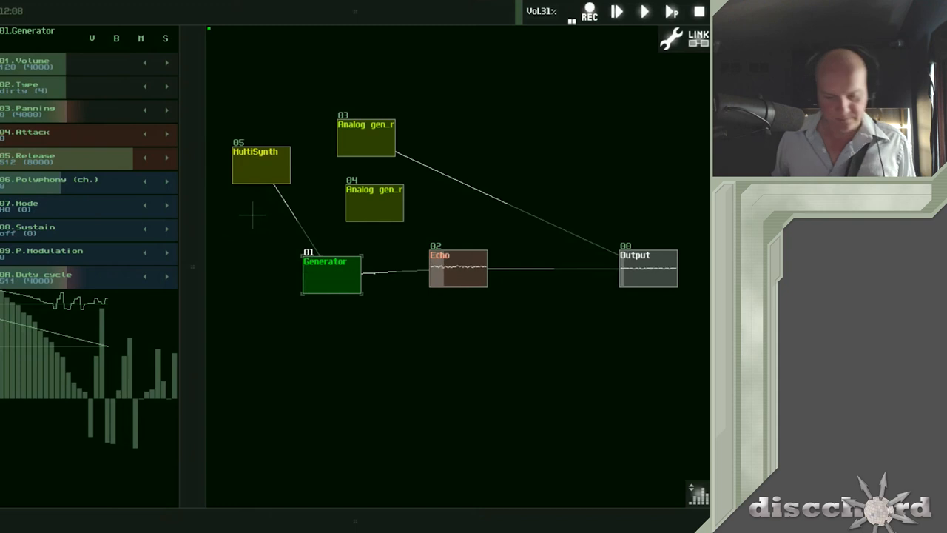
pyautogui.click(261, 164)
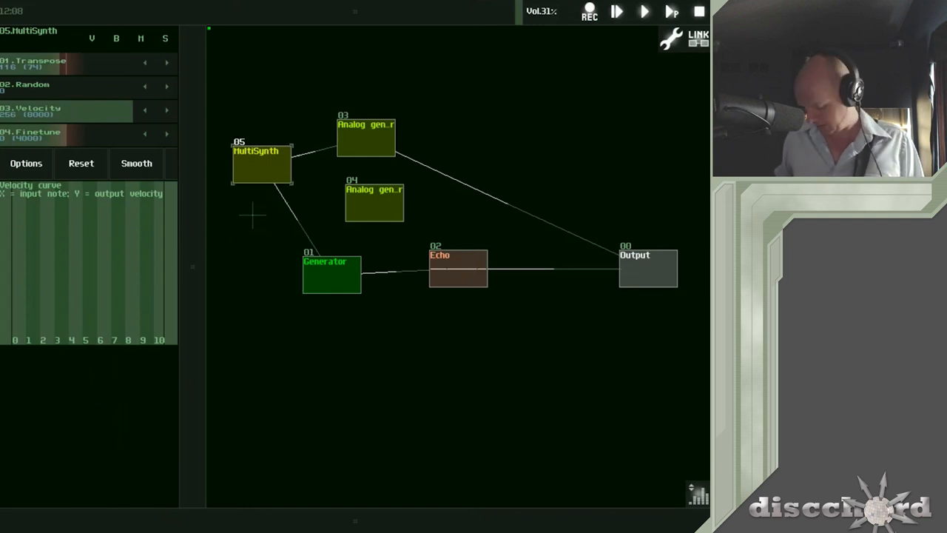
pyautogui.click(616, 12)
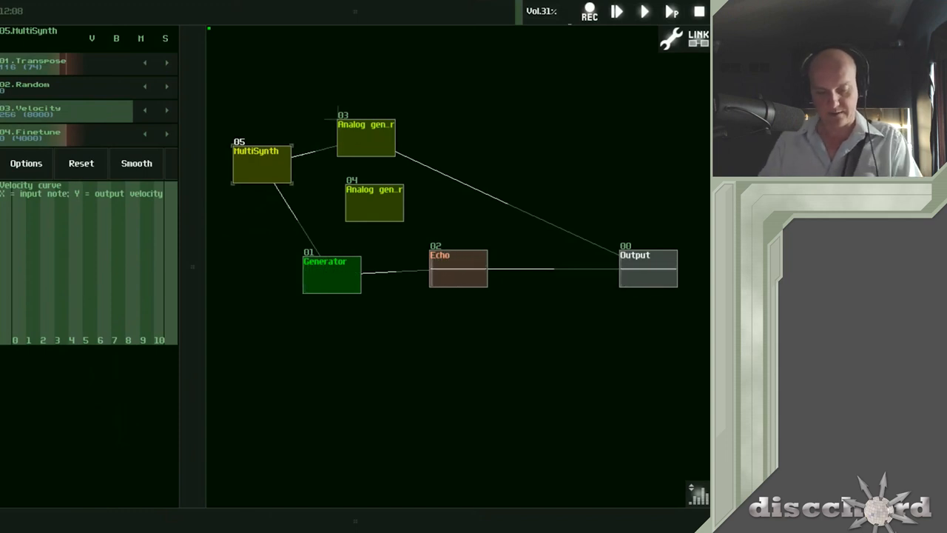
# Step: Connect Analog generator 04 to Output and select MultiSynth 05
pyautogui.click(373, 201)
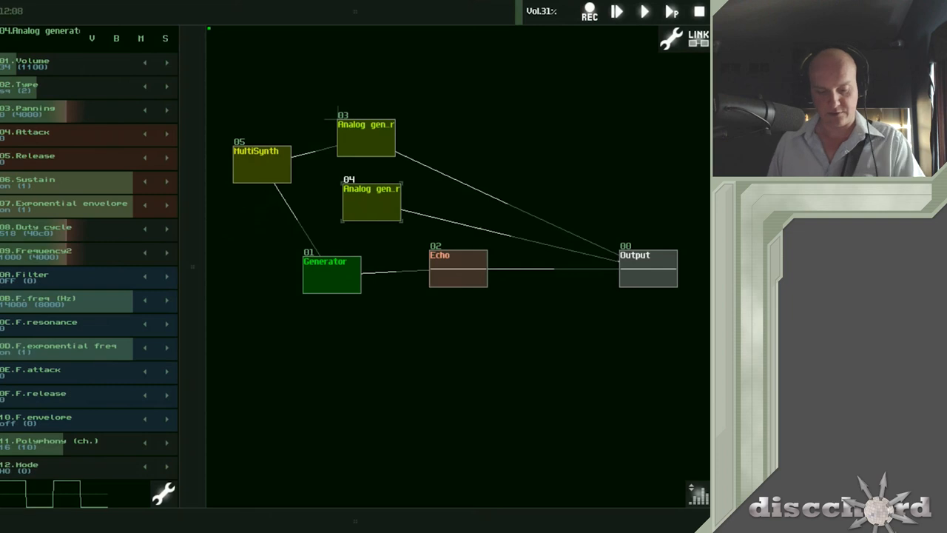
pyautogui.click(262, 162)
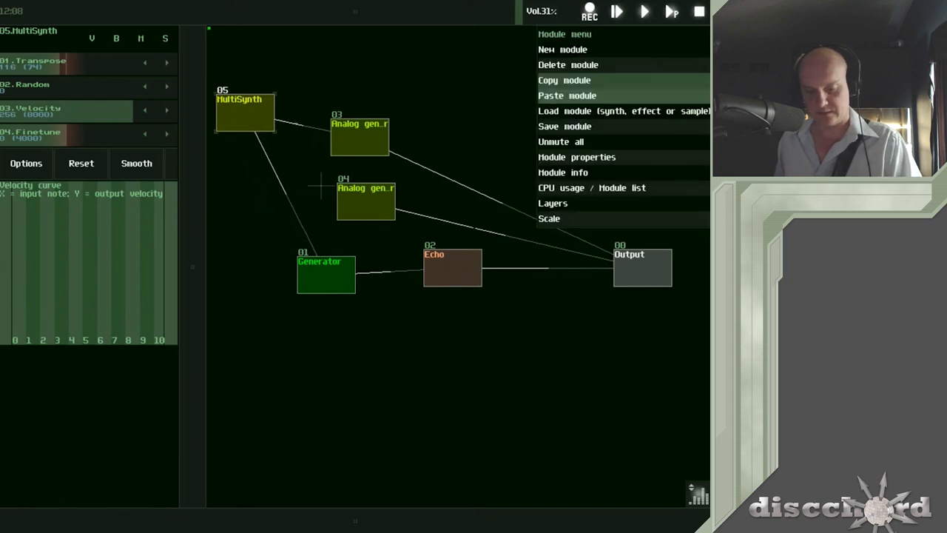
# Step: Paste MultiSynth copy 06, keep Random at zero, and link it to Analog generator 04
pyautogui.click(567, 65)
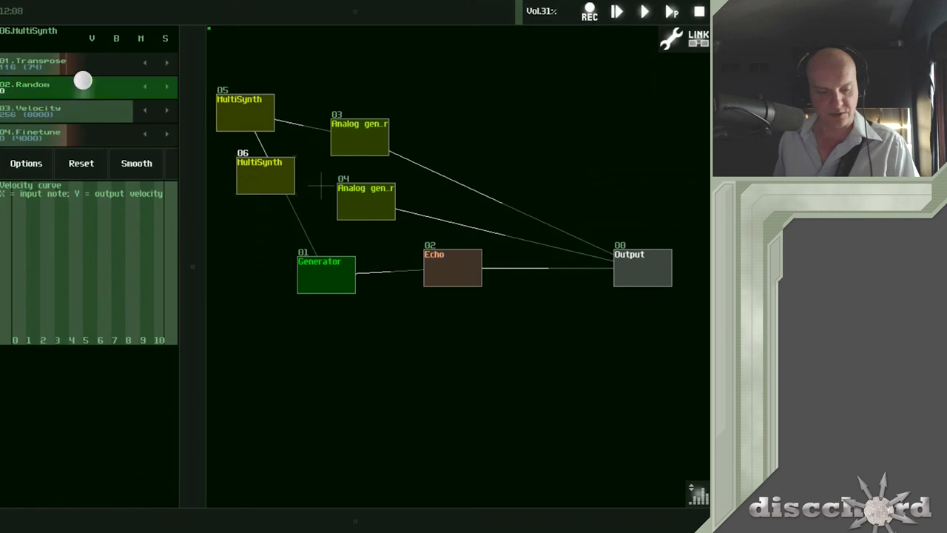
pyautogui.moveTo(83, 80); pyautogui.dragTo(145, 89)
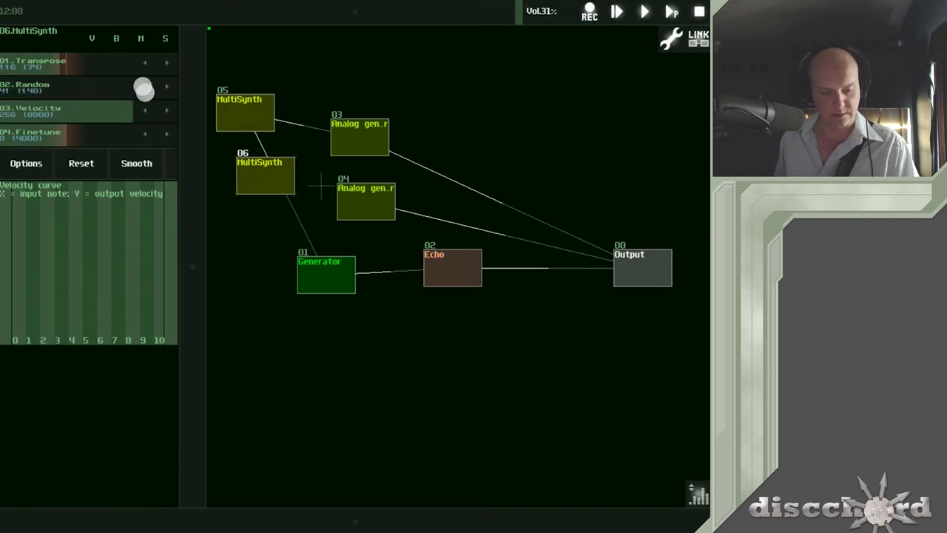
pyautogui.moveTo(144, 89); pyautogui.dragTo(37, 88)
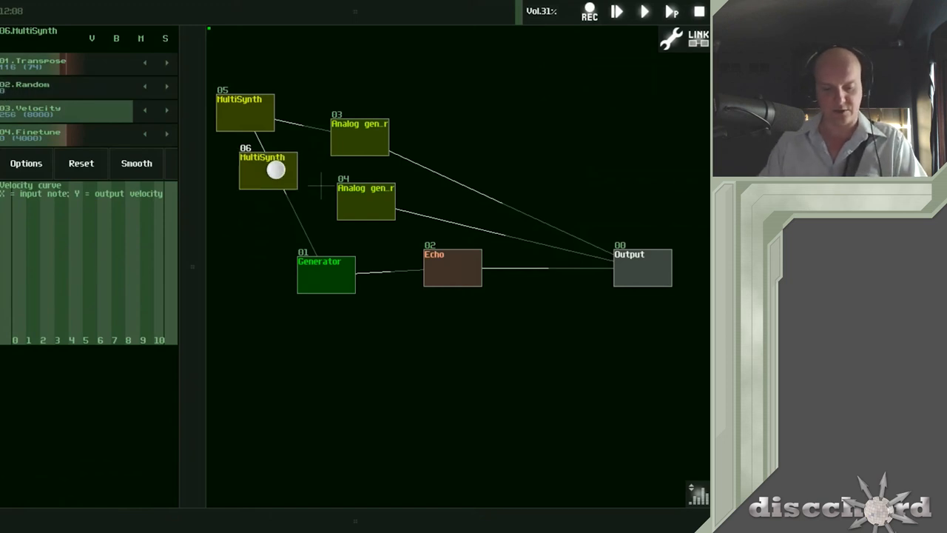
pyautogui.moveTo(268, 170); pyautogui.dragTo(291, 166)
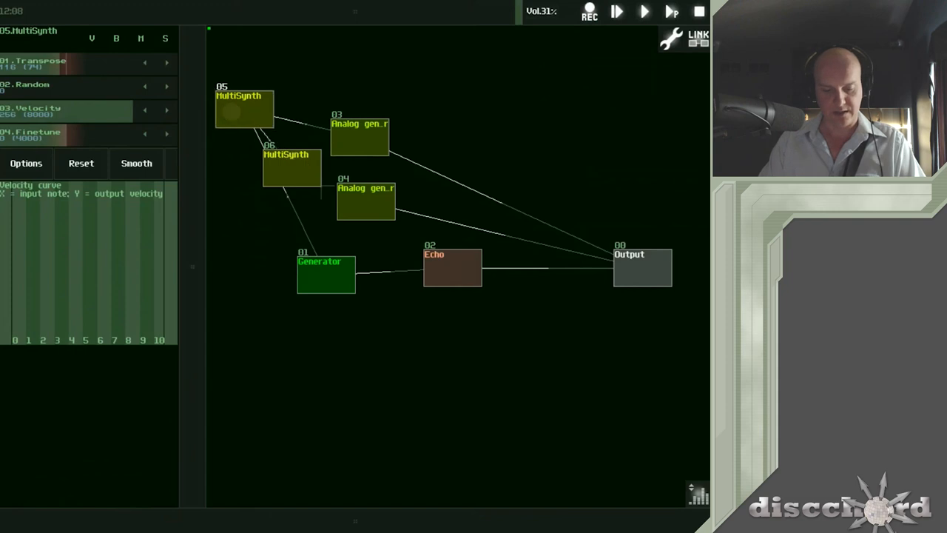
pyautogui.click(289, 167)
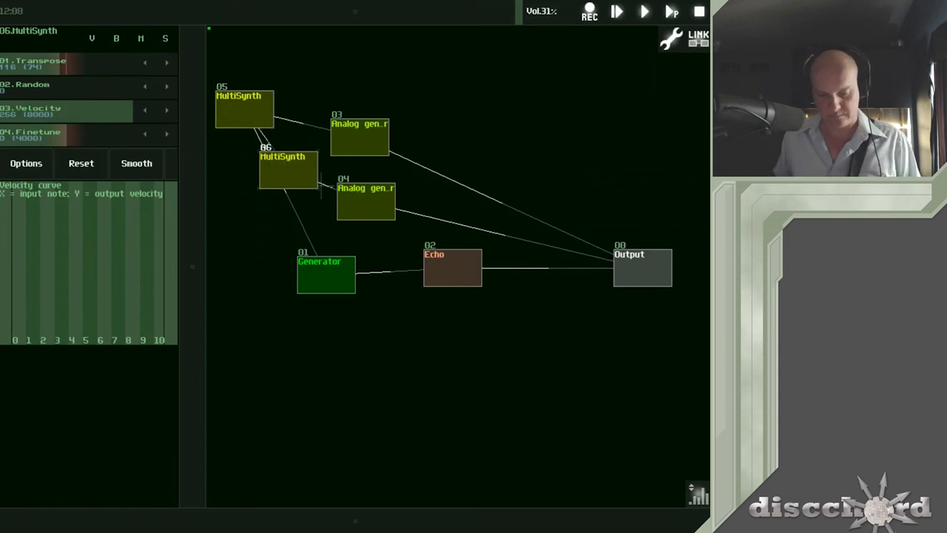
pyautogui.click(365, 199)
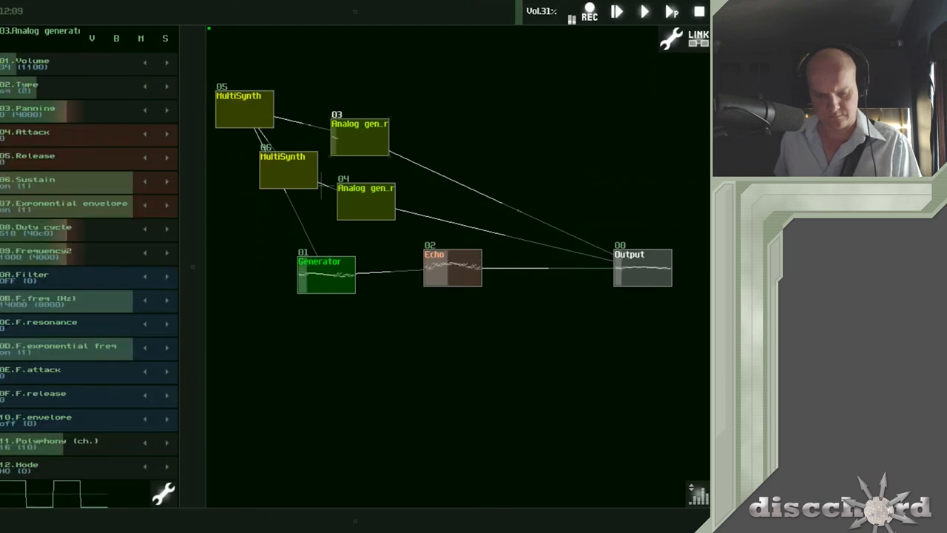
pyautogui.click(365, 200)
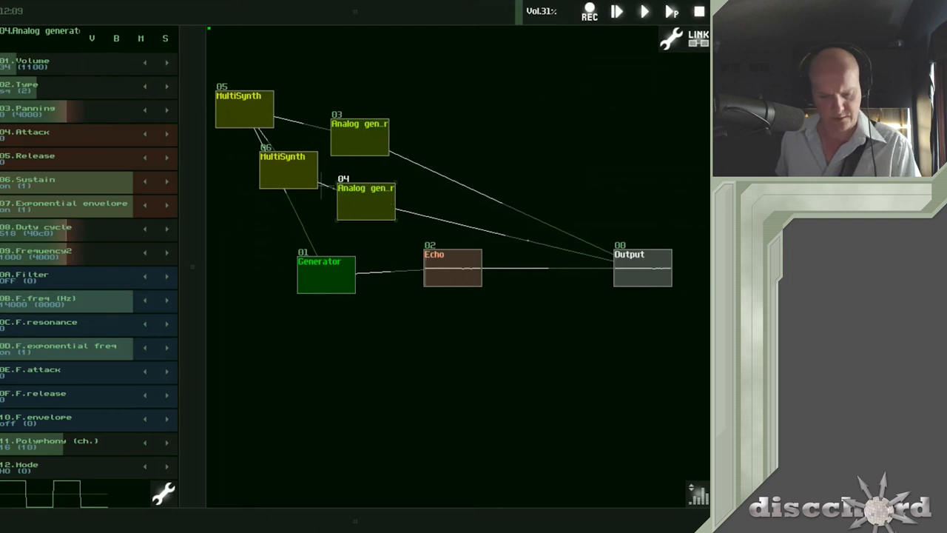
pyautogui.click(287, 170)
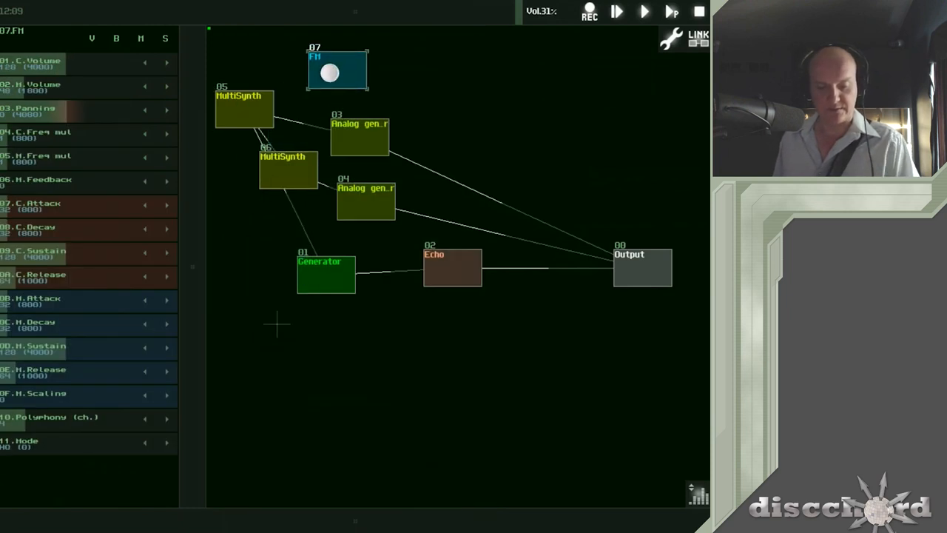
# Step: Place the new FM module (07) at the top, above the MultiSynths
pyautogui.click(329, 72)
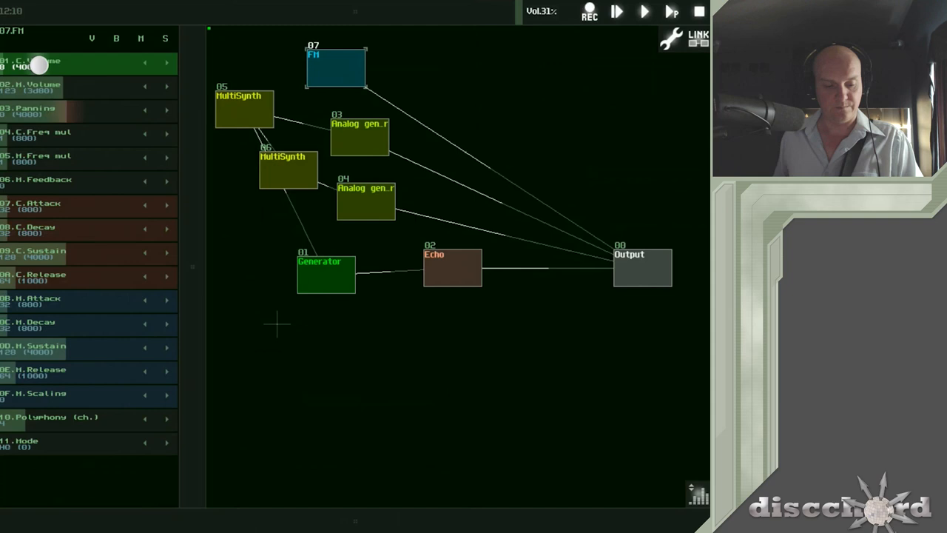
# Step: Drag FM C.Volume up to 152 and set M.Freq mul to 0
pyautogui.moveTo(41, 66); pyautogui.dragTo(104, 66)
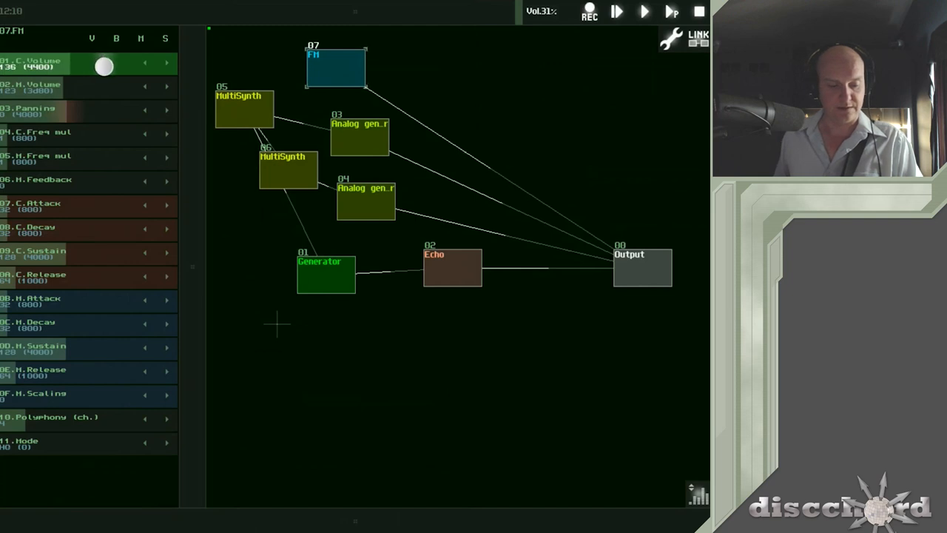
pyautogui.moveTo(104, 66); pyautogui.dragTo(114, 67)
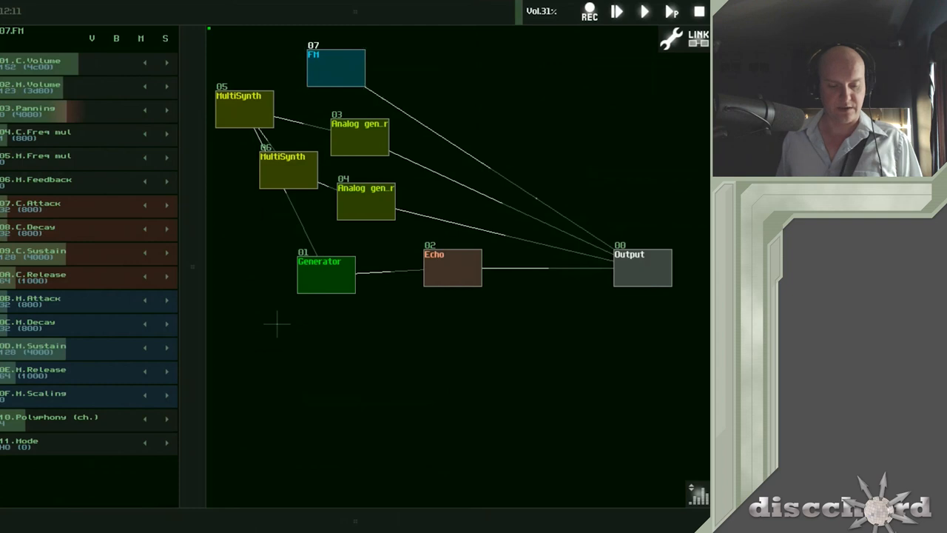
# Step: Set FM M.Attack to 174 and M.Feedback to 20, with modulator volume near 190
pyautogui.click(87, 301)
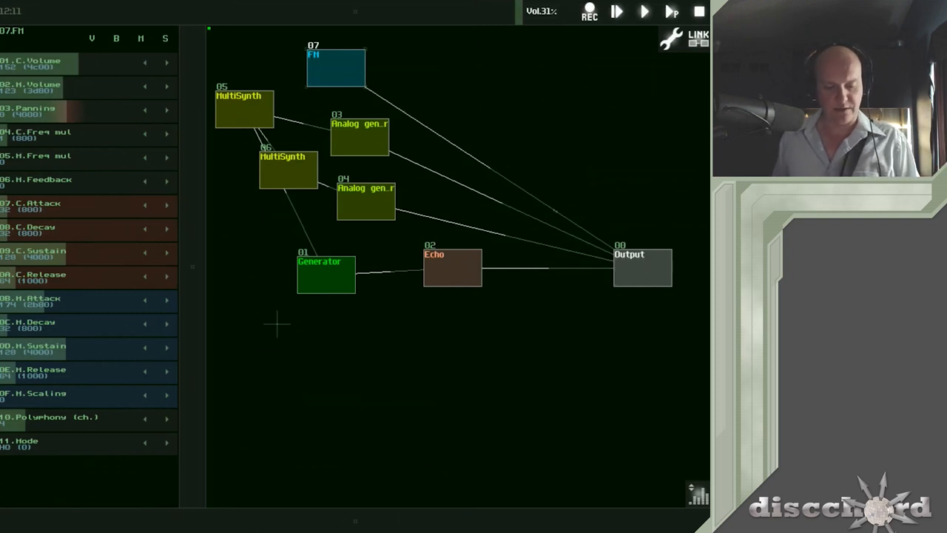
pyautogui.click(80, 185)
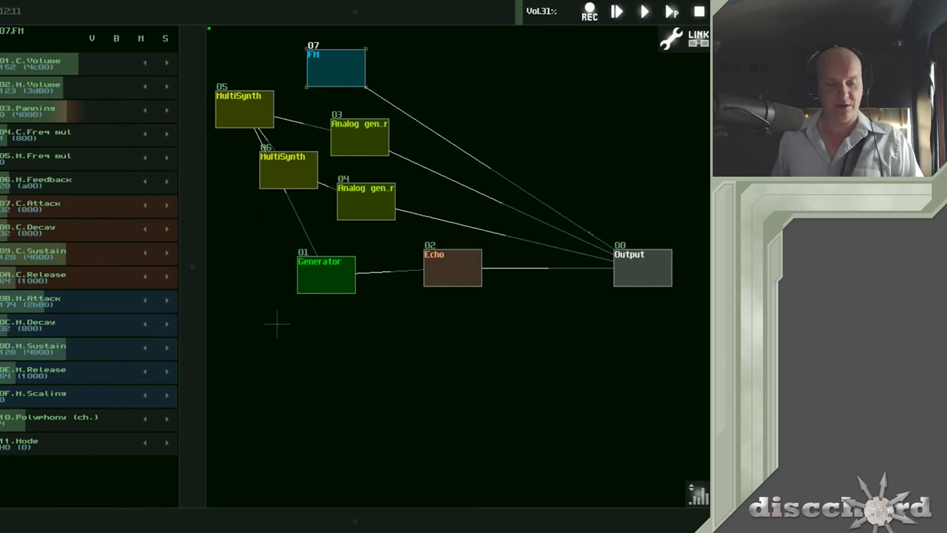
pyautogui.click(89, 87)
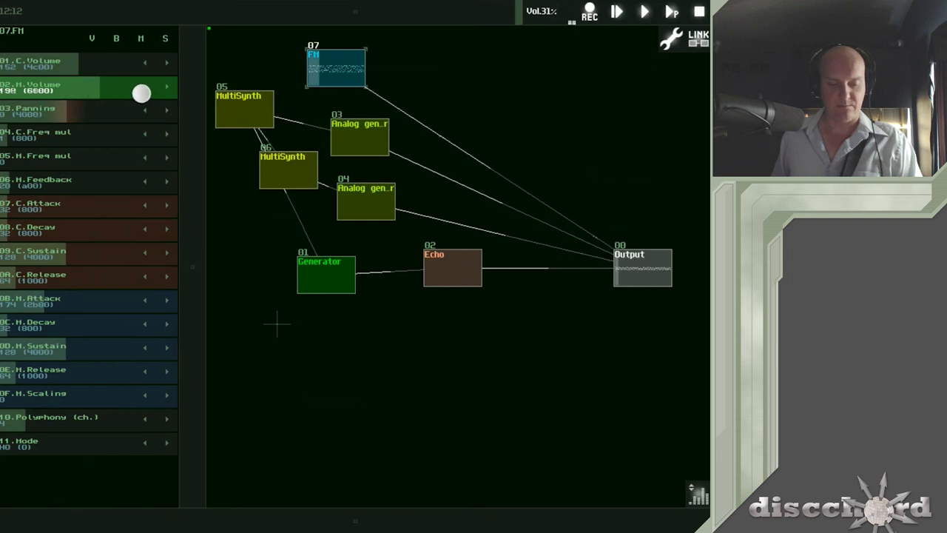
# Step: Drag FM M.Volume down to about 18, then add a Reverb module
pyautogui.moveTo(141, 93); pyautogui.dragTo(138, 98)
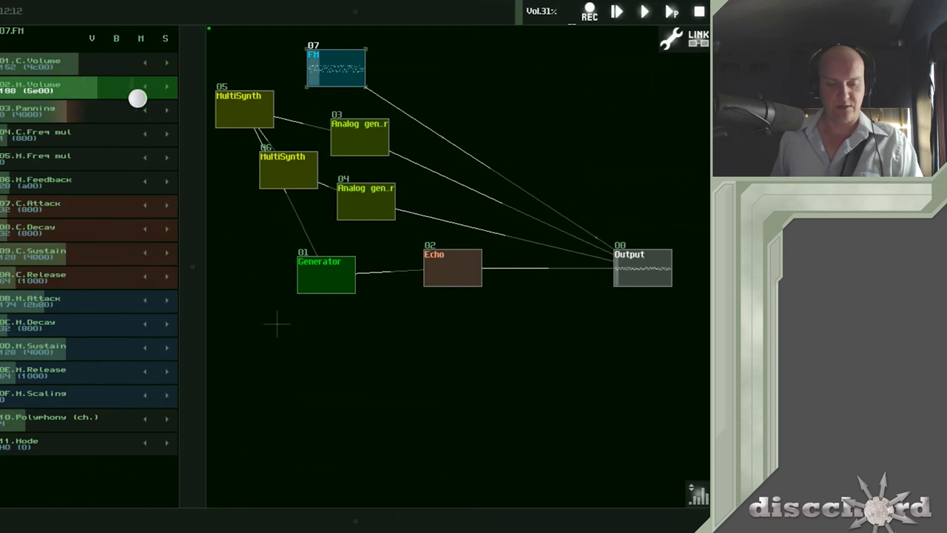
pyautogui.moveTo(137, 98); pyautogui.dragTo(81, 98)
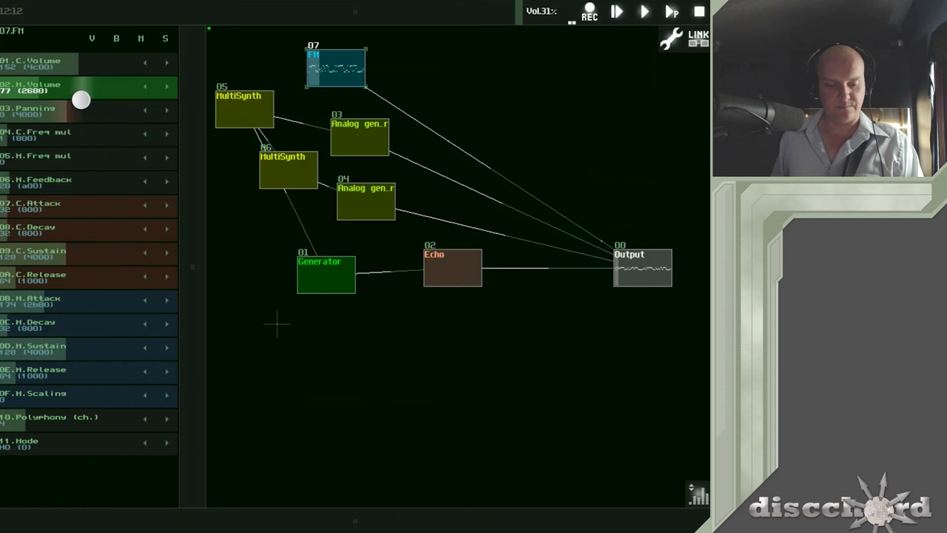
pyautogui.moveTo(80, 100); pyautogui.dragTo(59, 100)
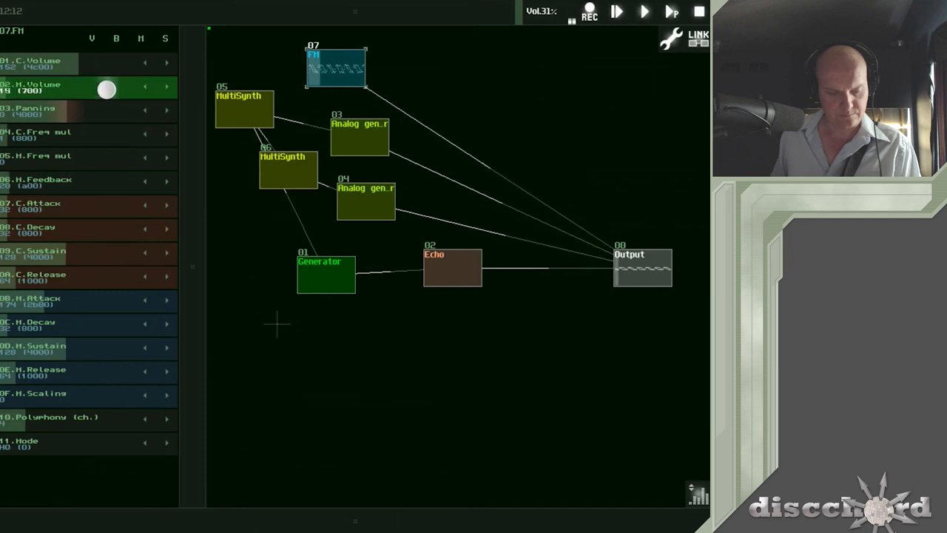
pyautogui.moveTo(106, 89); pyautogui.dragTo(109, 89)
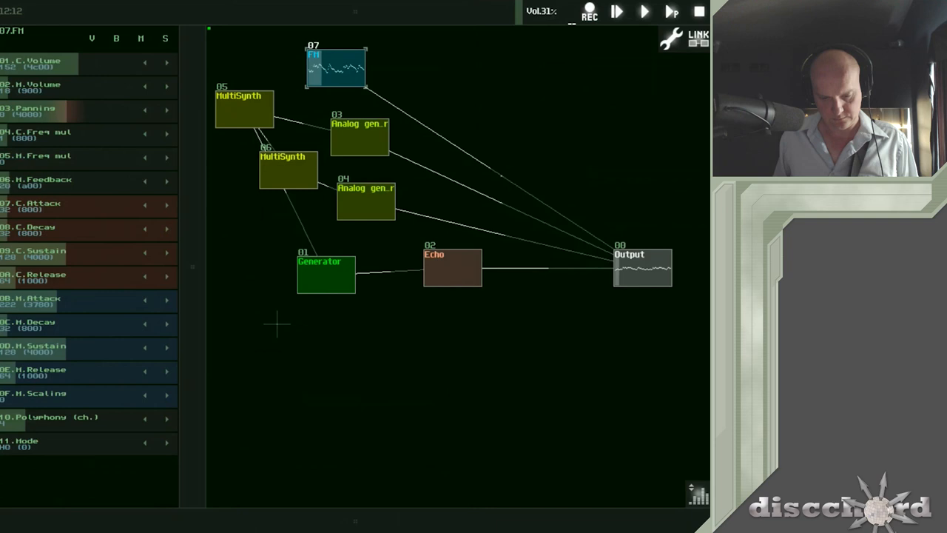
pyautogui.click(335, 68)
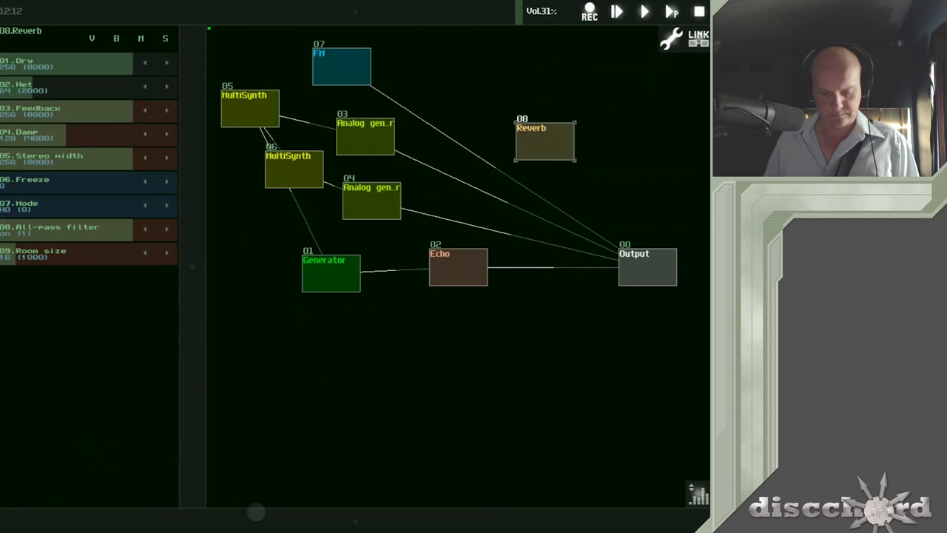
# Step: Connect Reverb to Output and FM into Reverb, replacing the direct FM link
pyautogui.click(541, 150)
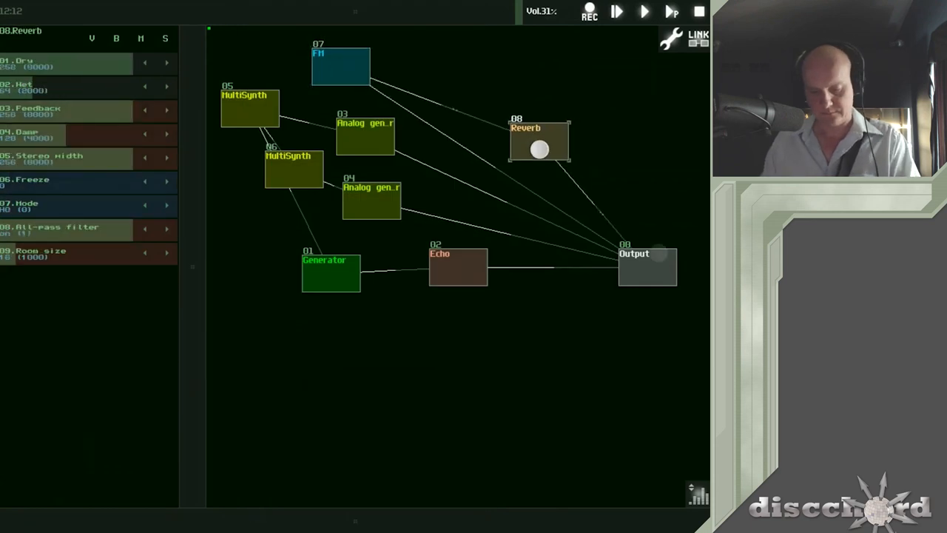
pyautogui.click(341, 65)
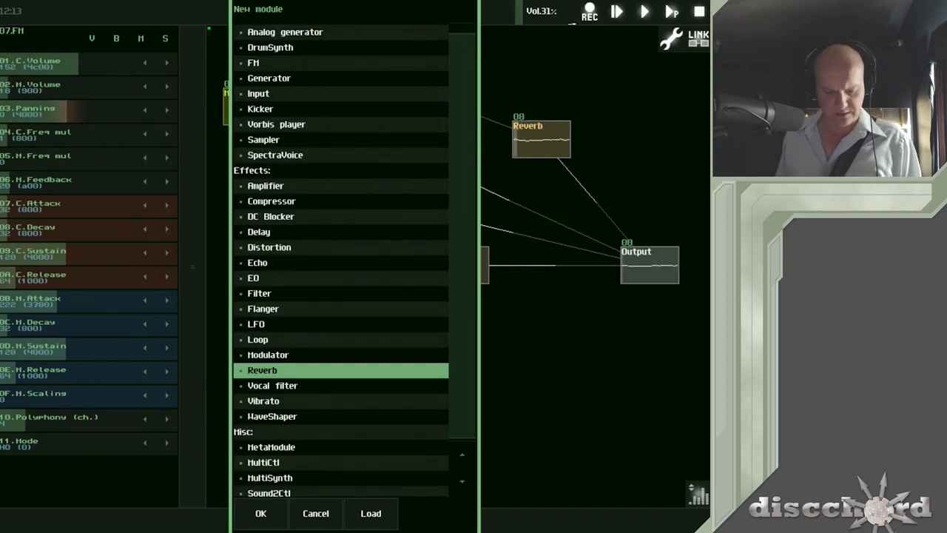
# Step: Add MultiSynth2 above FM, link it to FM, and play notes through Reverb
pyautogui.click(315, 513)
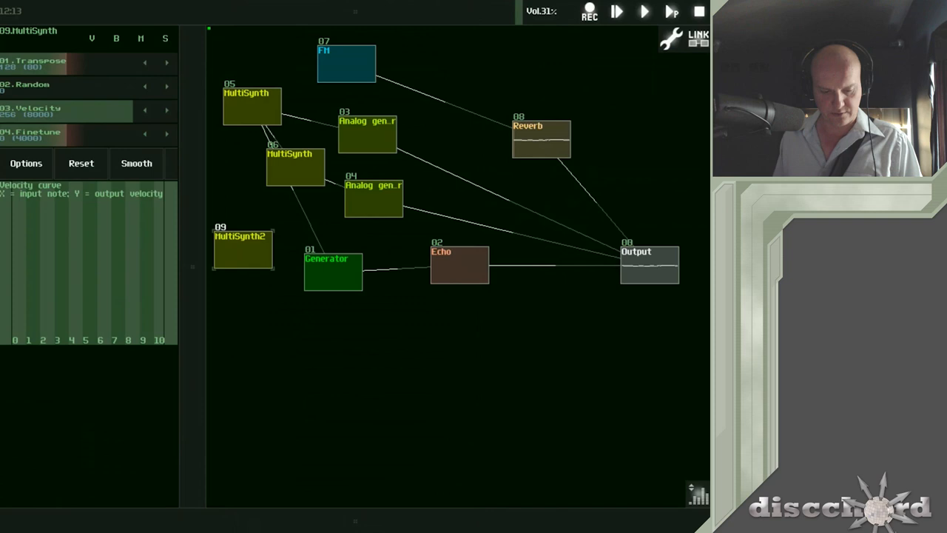
pyautogui.moveTo(245, 248); pyautogui.dragTo(258, 55)
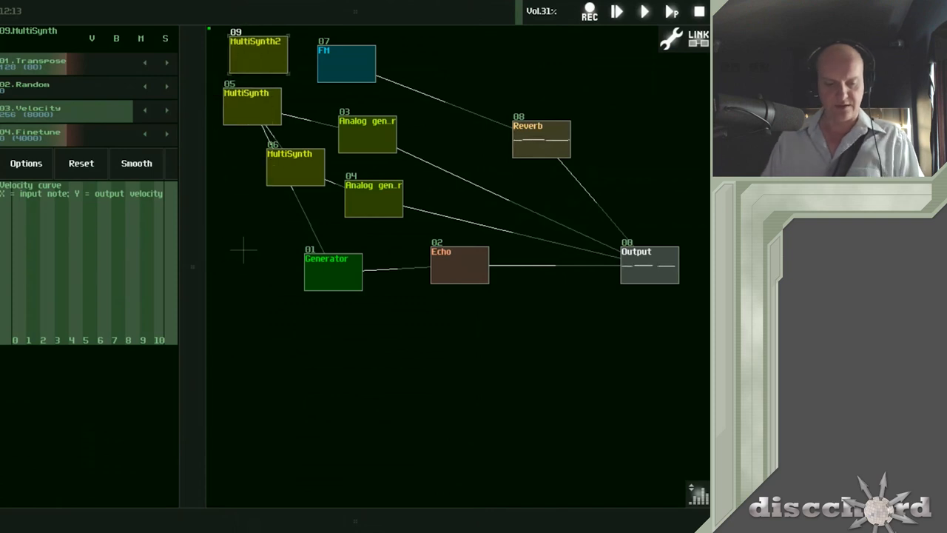
pyautogui.click(258, 57)
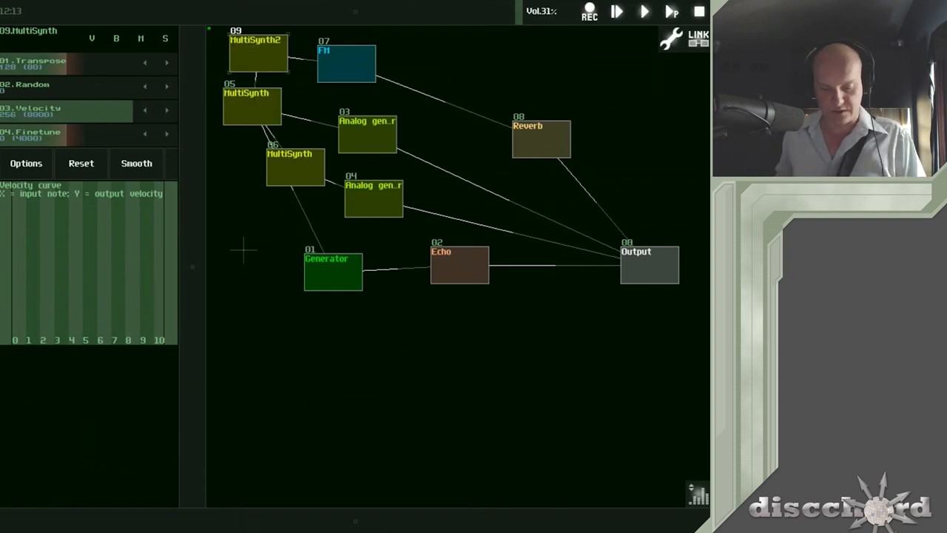
pyautogui.click(643, 11)
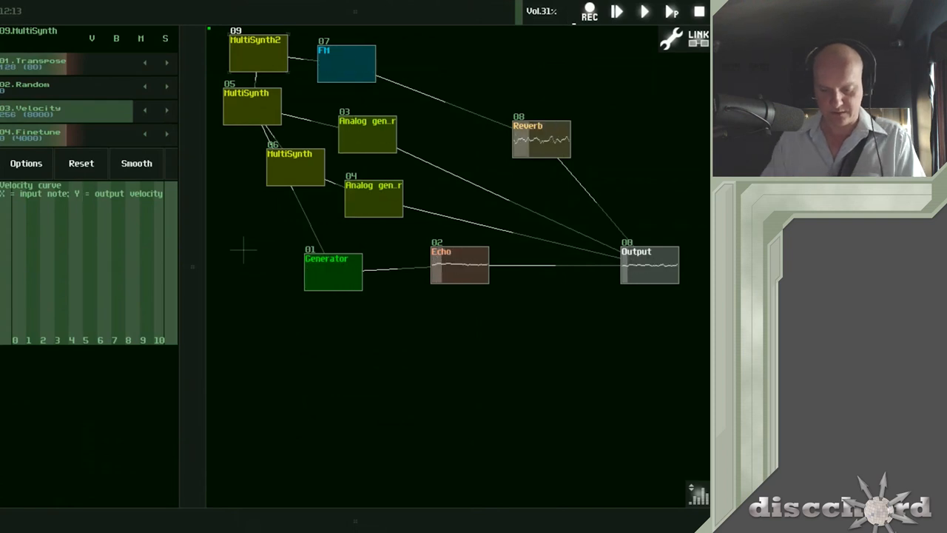
pyautogui.click(459, 268)
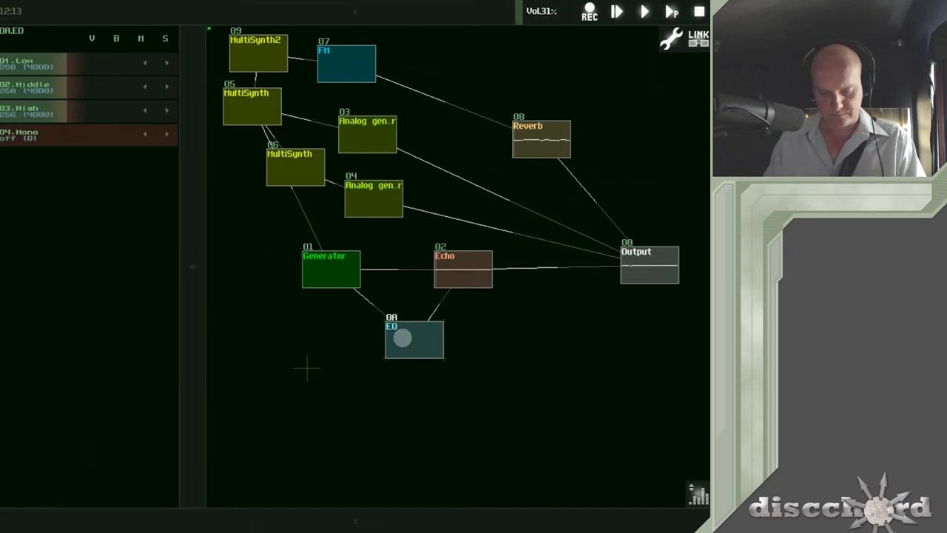
# Step: Remove the direct Generator–Echo link so Generator feeds Echo via EQ
pyautogui.click(324, 268)
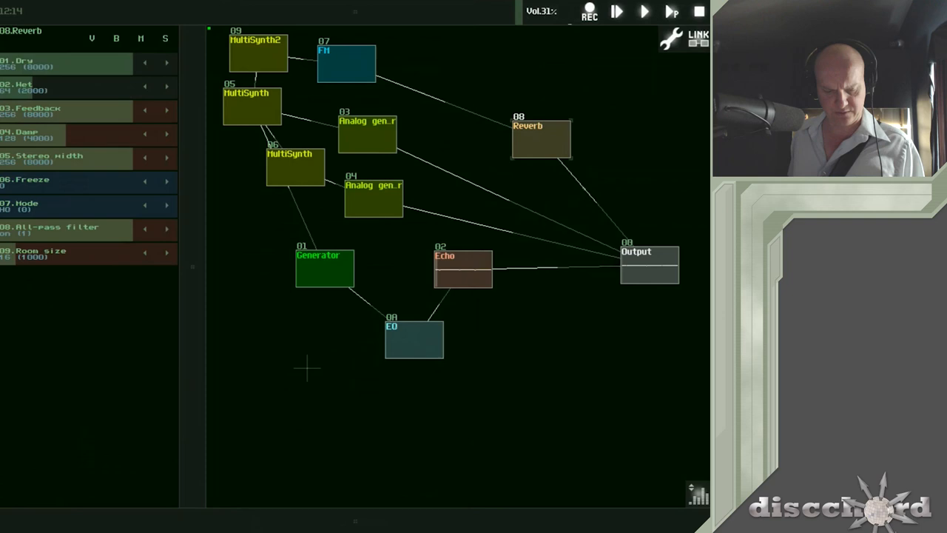
pyautogui.click(414, 340)
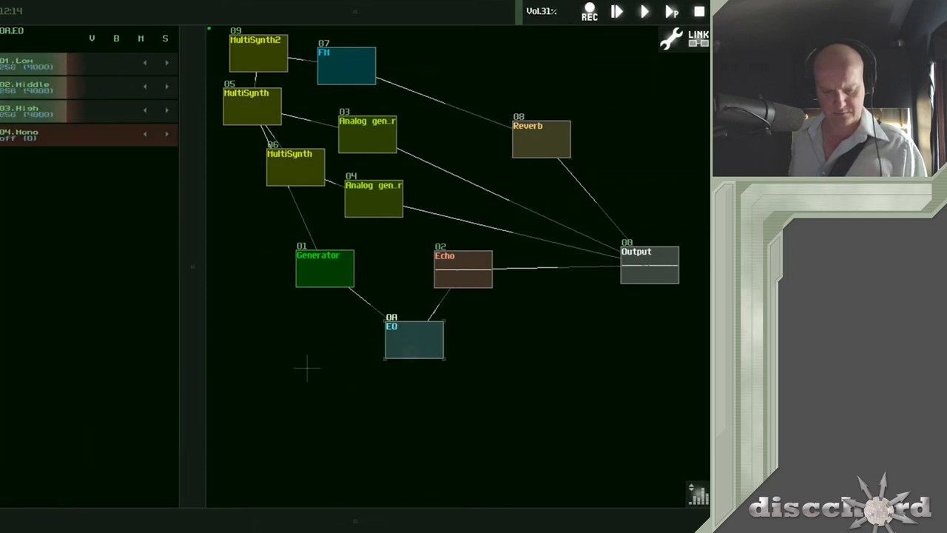
pyautogui.click(325, 268)
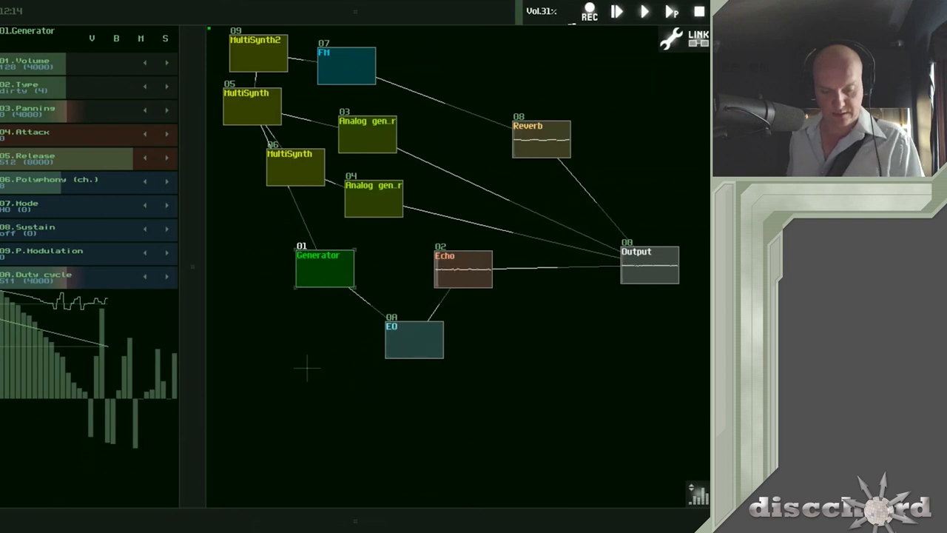
# Step: Move the lower MultiSynth leftward and play notes through the top MultiSynth
pyautogui.click(267, 185)
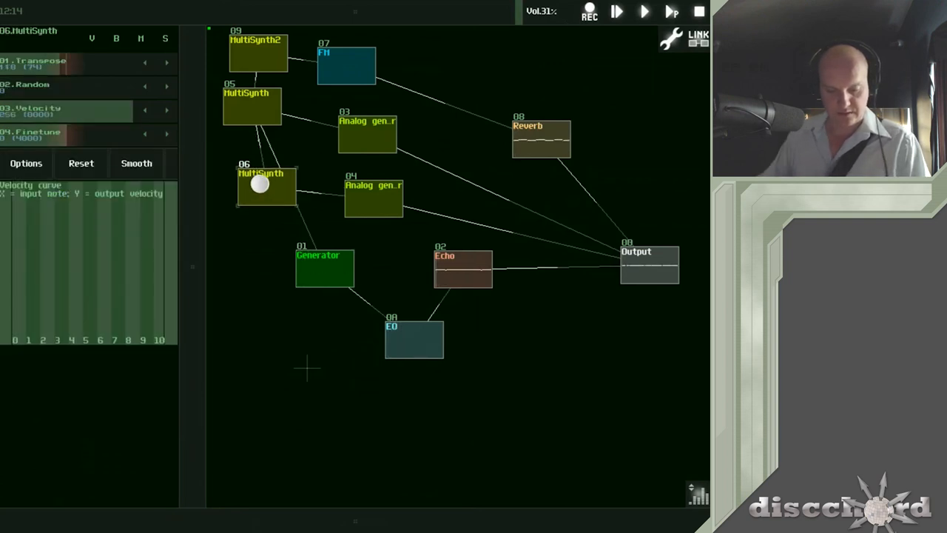
pyautogui.click(366, 133)
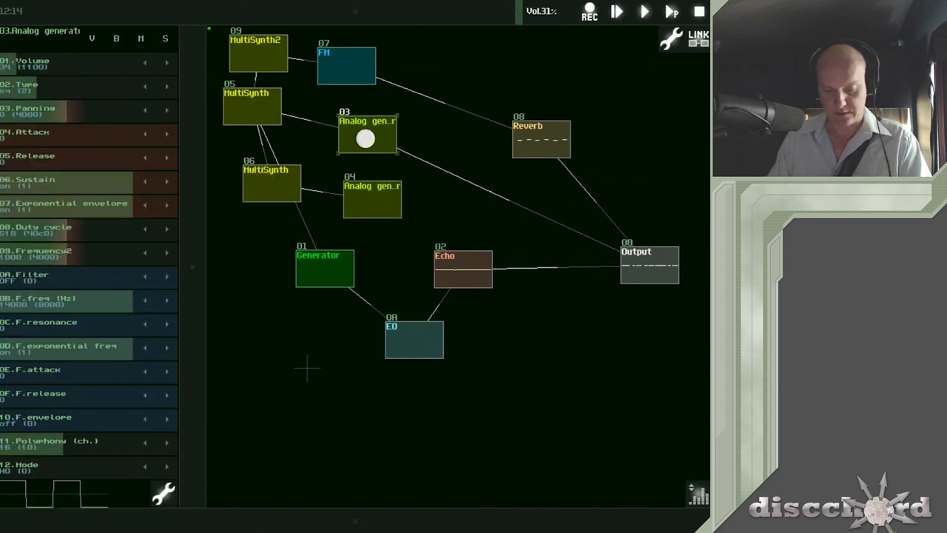
pyautogui.click(252, 107)
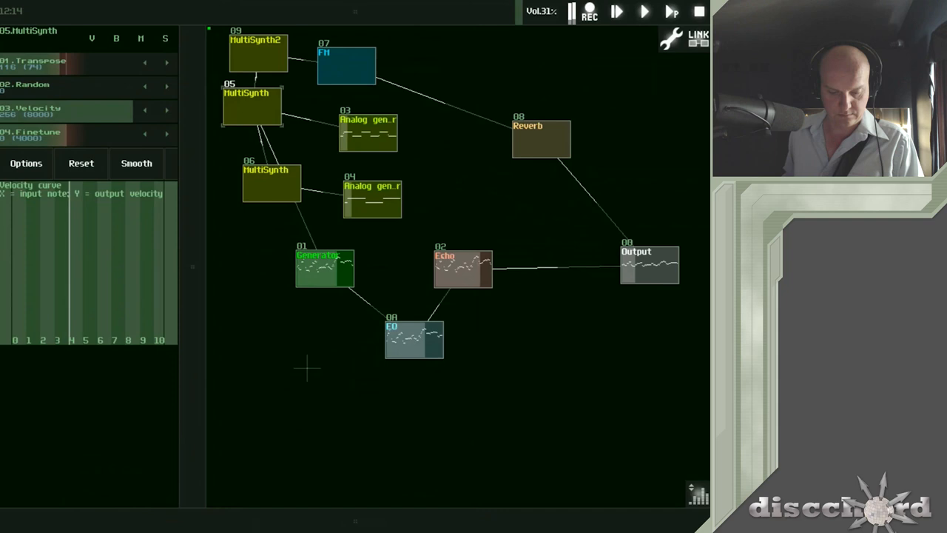
# Step: Drag the EQ High slider down to 159 while the Generator plays
pyautogui.click(414, 340)
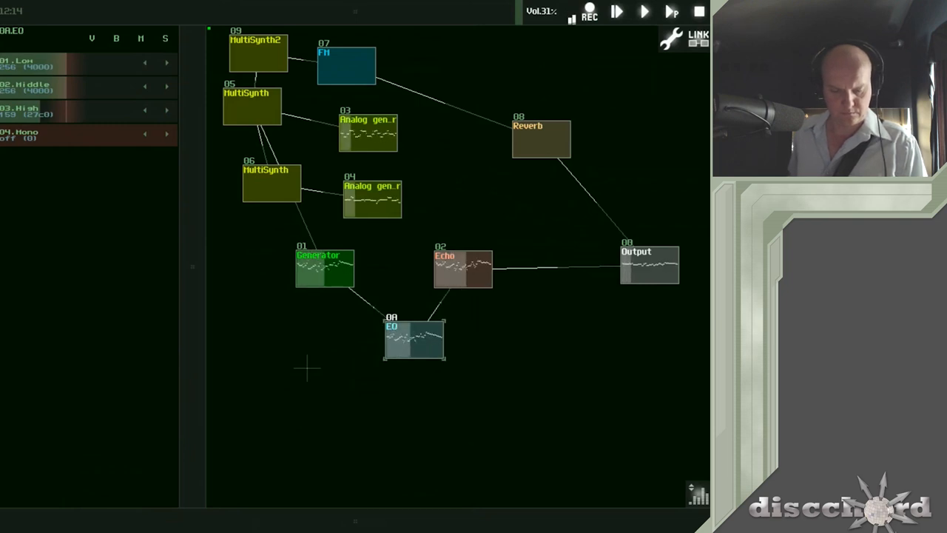
pyautogui.click(324, 268)
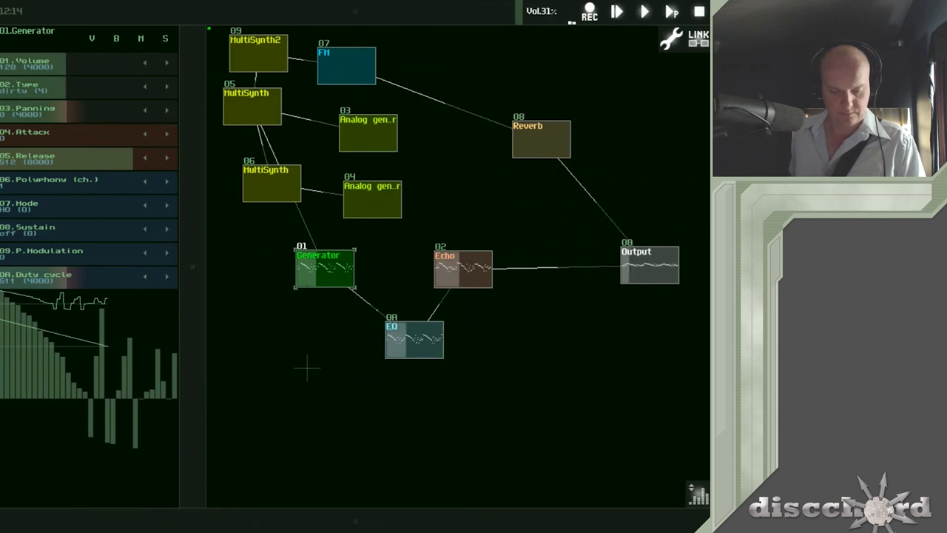
# Step: Play the patch from MultiSynth2, view Echo, and open Analog generator 04's module menu
pyautogui.click(372, 200)
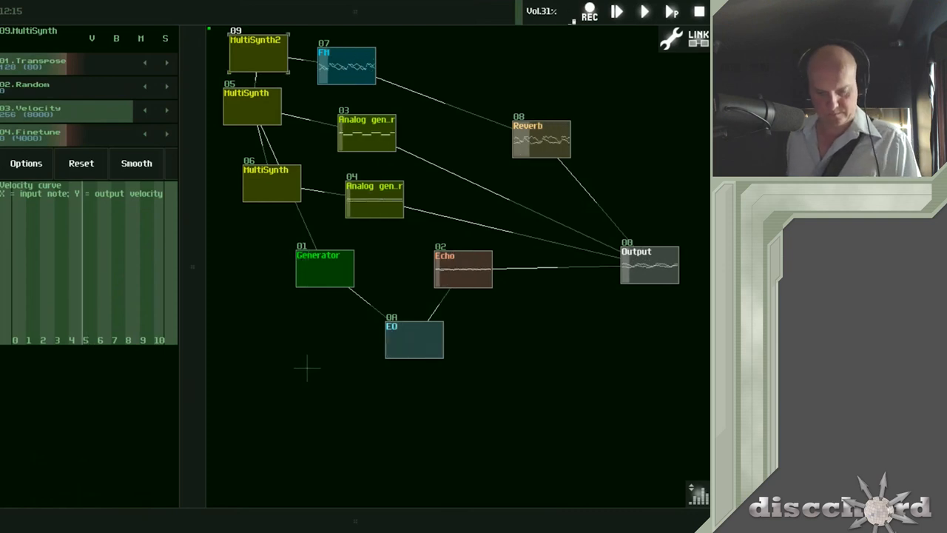
pyautogui.click(463, 267)
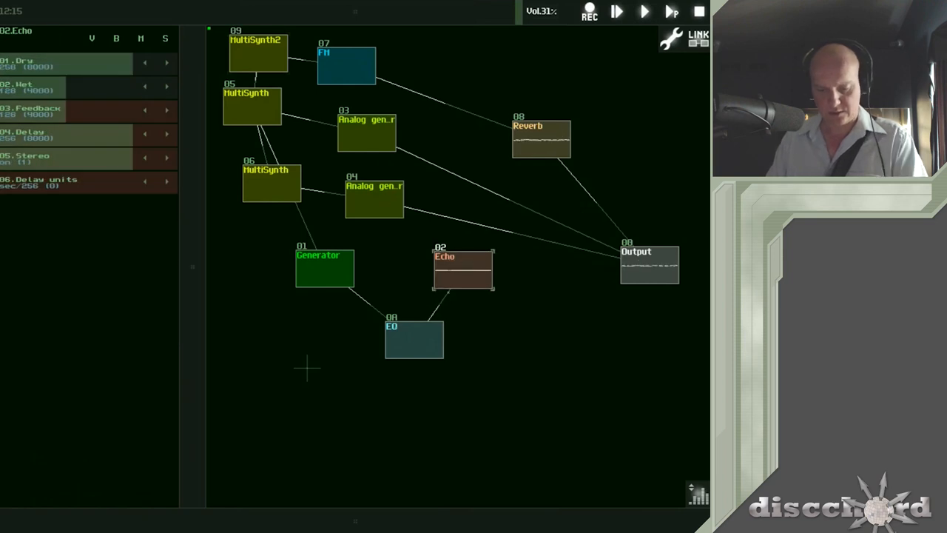
pyautogui.click(265, 50)
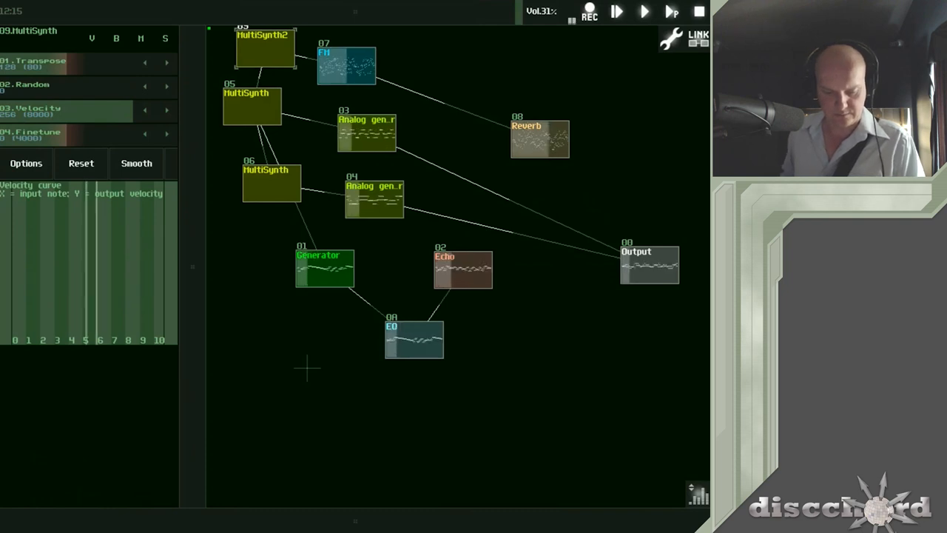
pyautogui.click(365, 131)
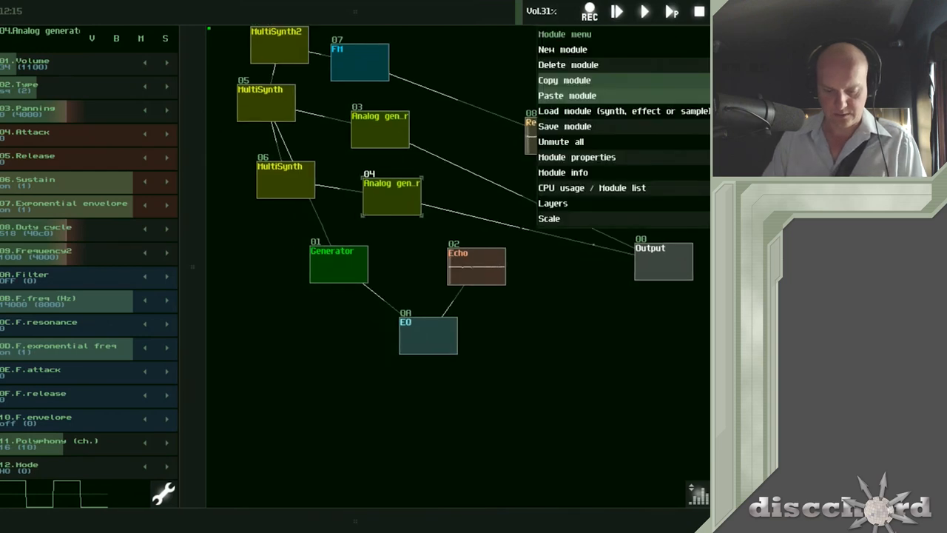
# Step: Delete Analog generator 04 and set Analog generator 03's filter to LP12
pyautogui.click(568, 65)
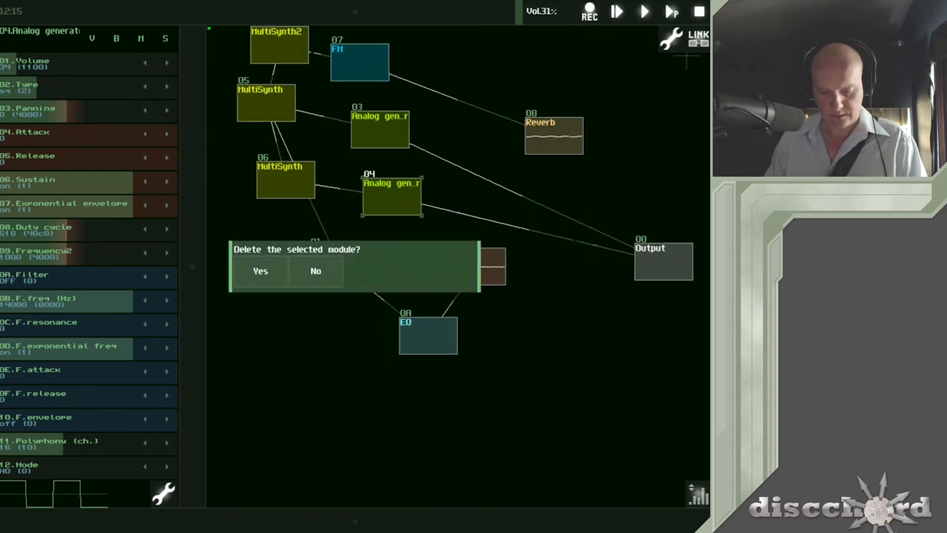
pyautogui.click(261, 270)
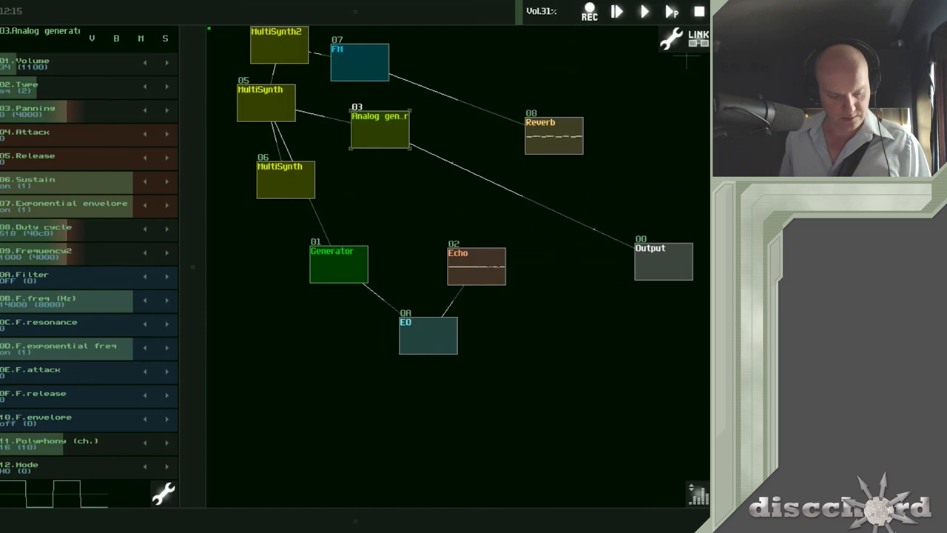
pyautogui.click(279, 46)
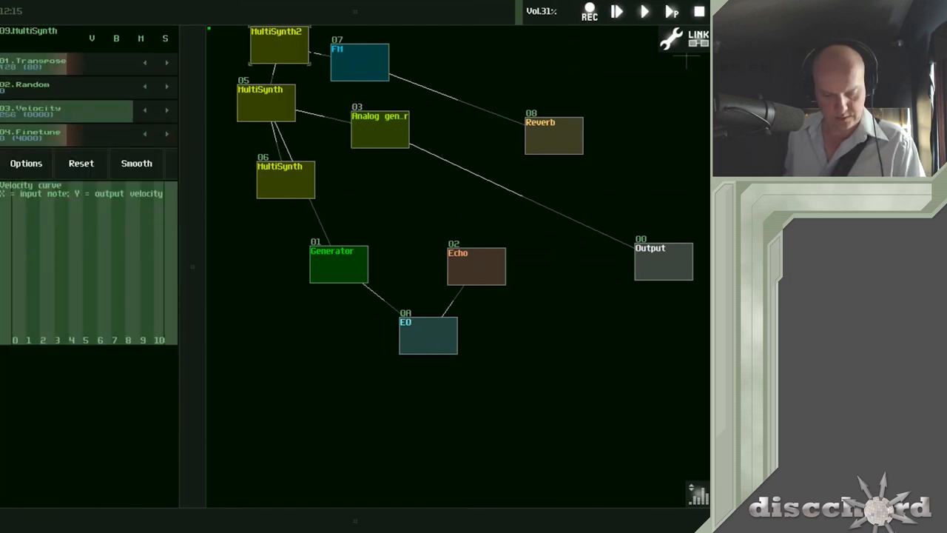
pyautogui.click(380, 129)
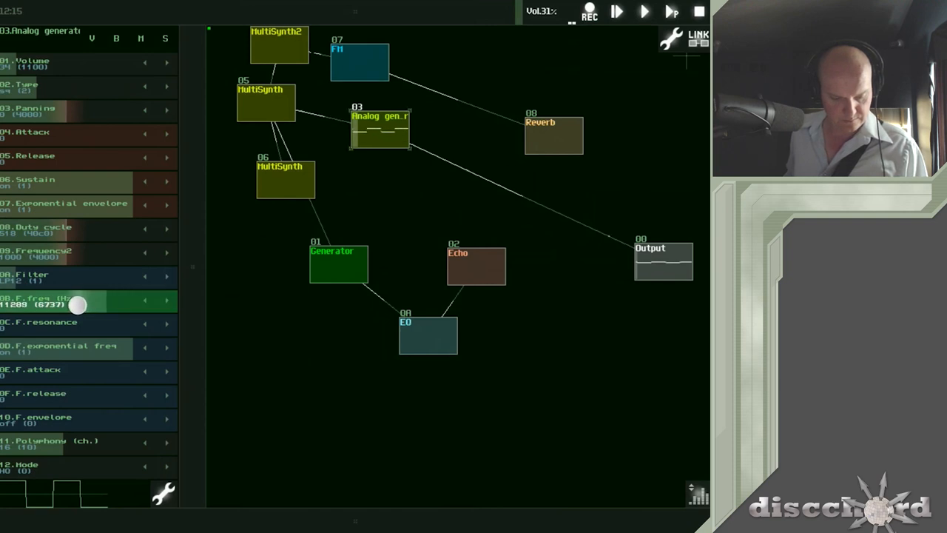
# Step: Set the Analog generator's F.freq to 8869 and F.resonance to 545, then connect Echo to Output
pyautogui.moveTo(78, 304); pyautogui.dragTo(59, 305)
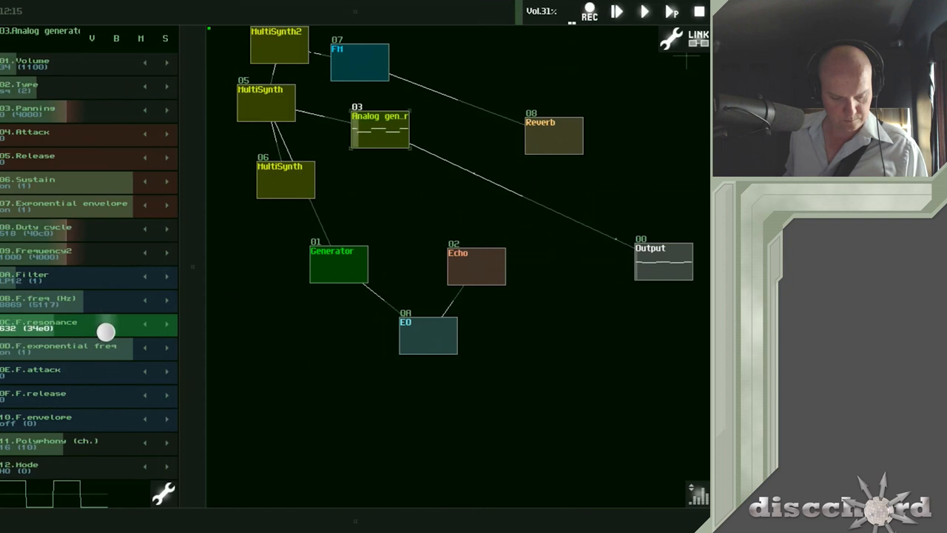
pyautogui.moveTo(106, 332); pyautogui.dragTo(110, 331)
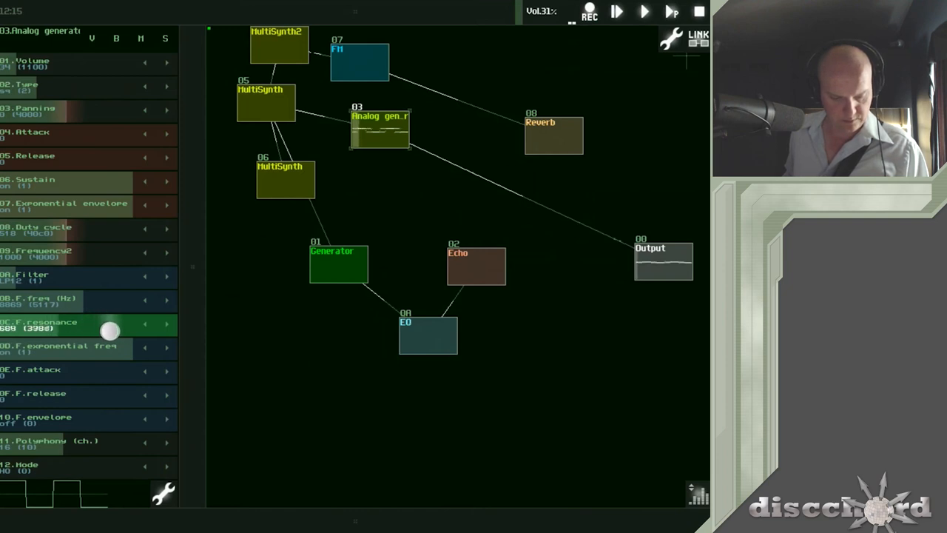
pyautogui.moveTo(109, 329); pyautogui.dragTo(127, 330)
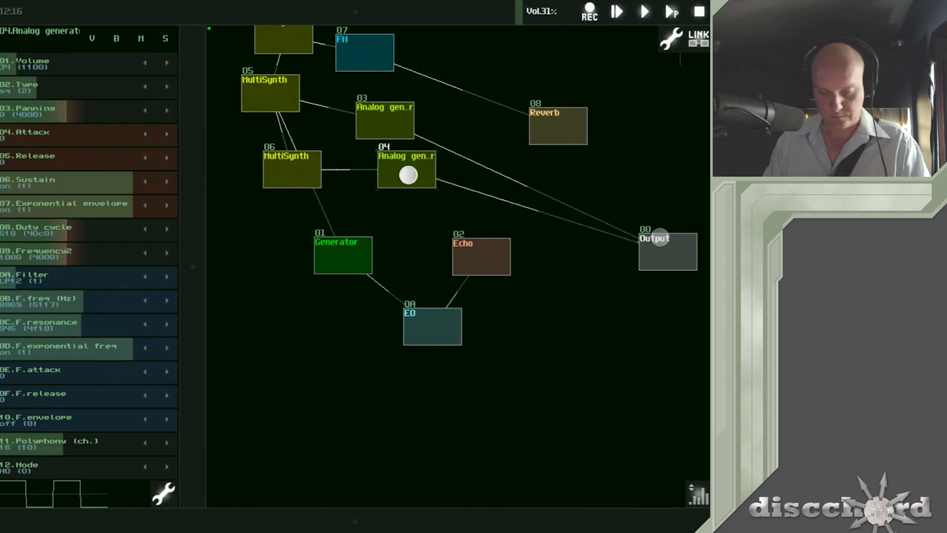
pyautogui.click(481, 256)
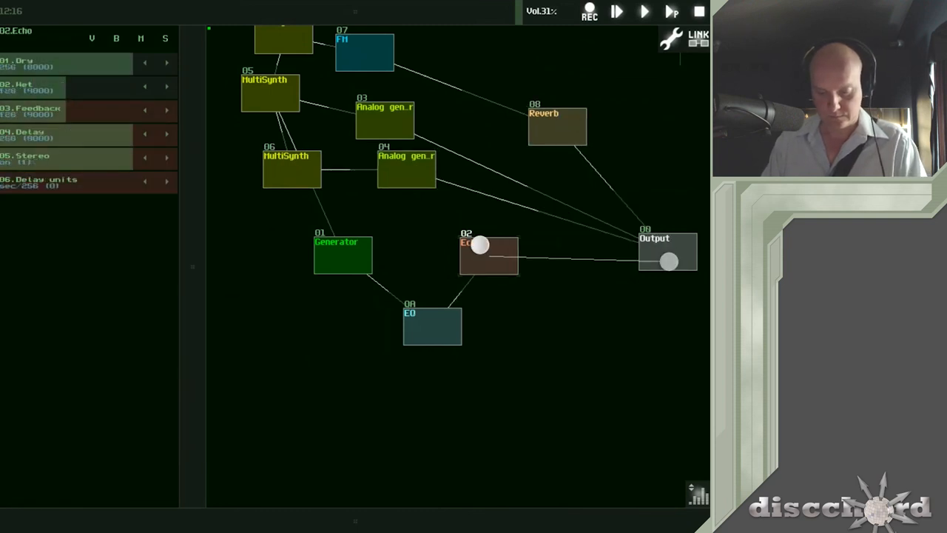